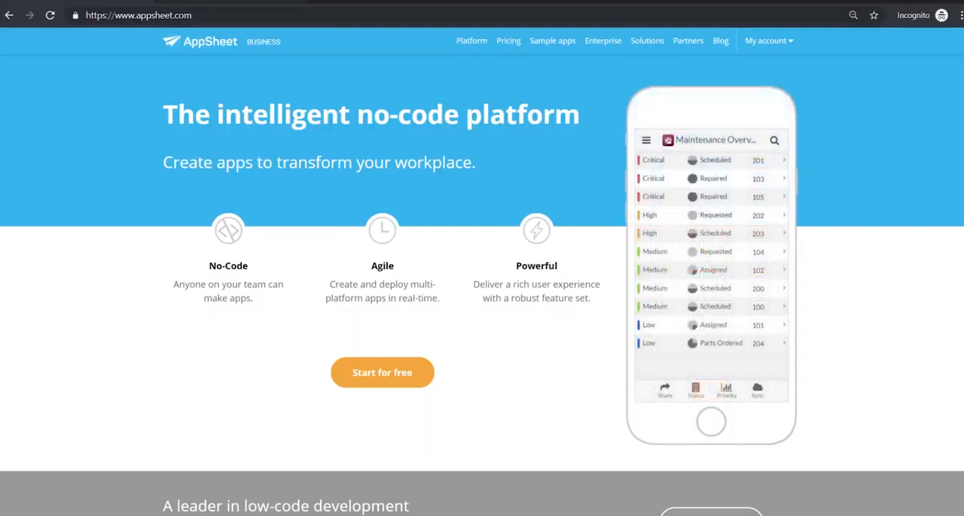
Browse the sample app gallery, then start a new mobile app from My apps.
click(552, 41)
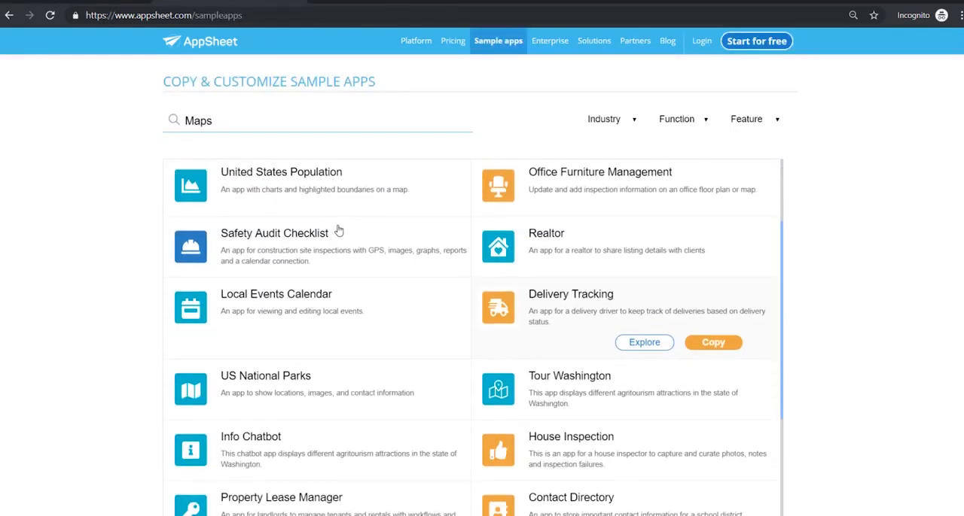
scroll(down, 3)
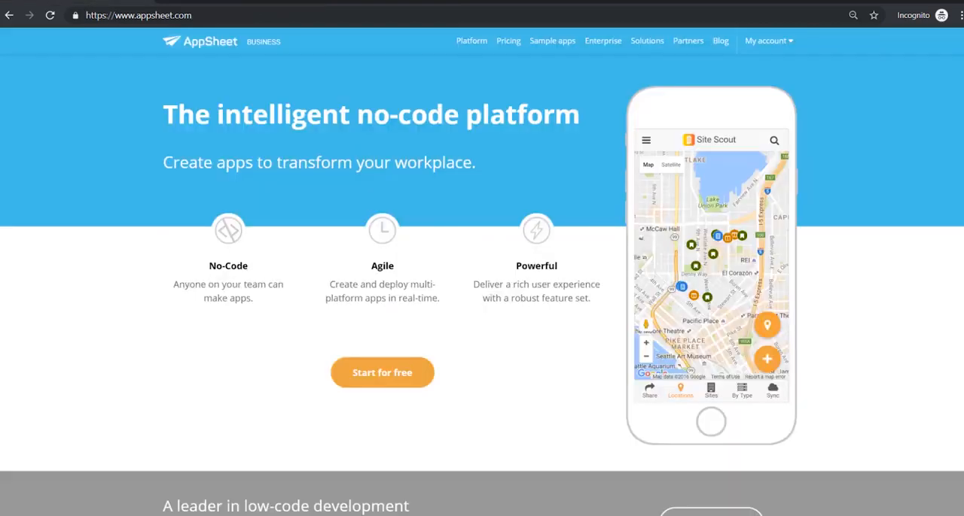
mouse_move(401, 156)
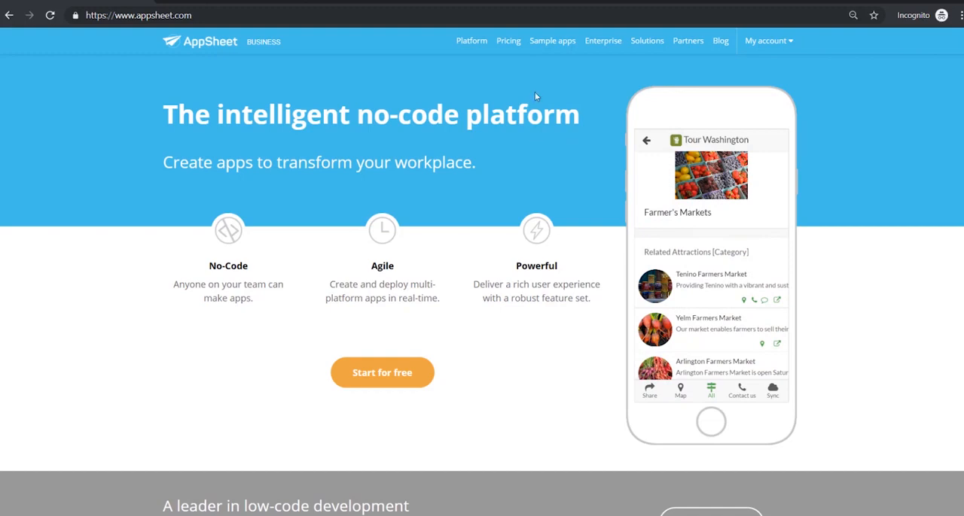
mouse_move(740, 69)
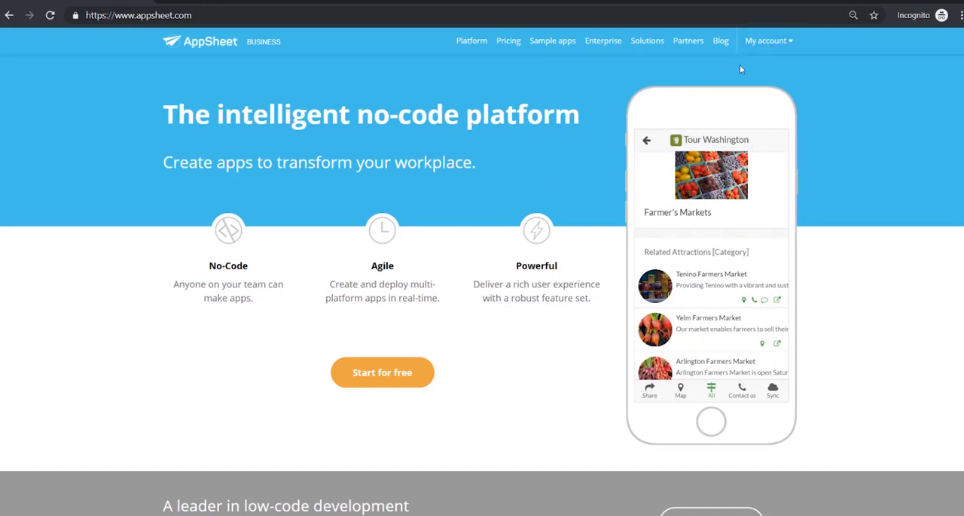
click(765, 41)
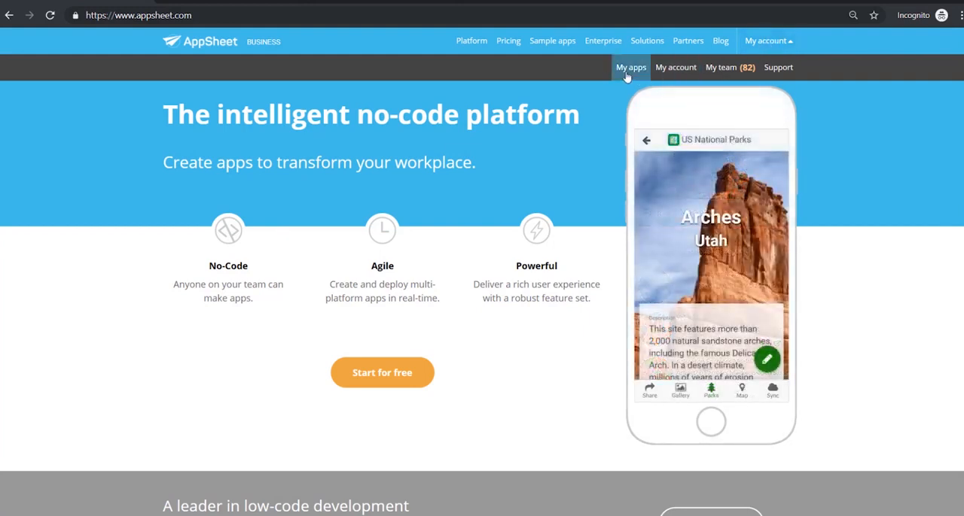
click(630, 67)
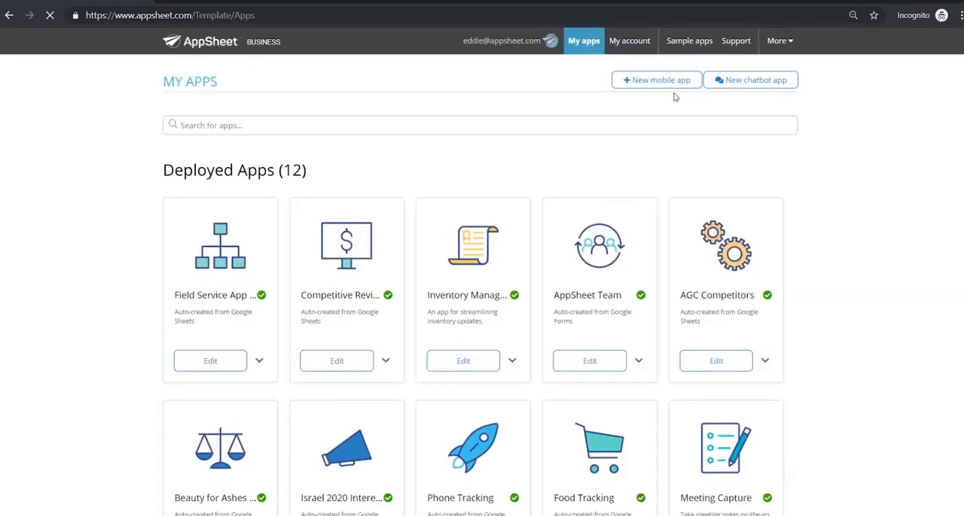
click(655, 80)
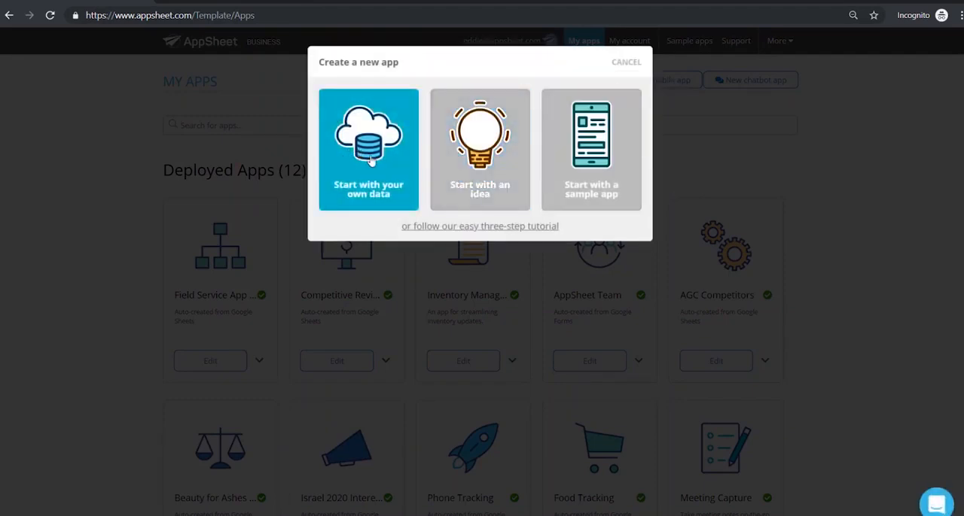
Start from your own data, name the app 'Field Service Technician' with category Field Service.
click(368, 149)
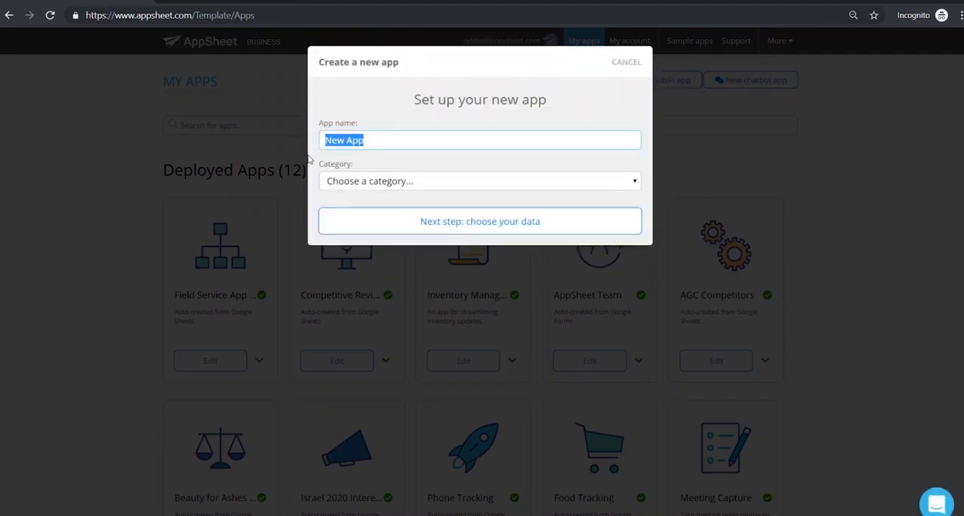
text(Field Service)
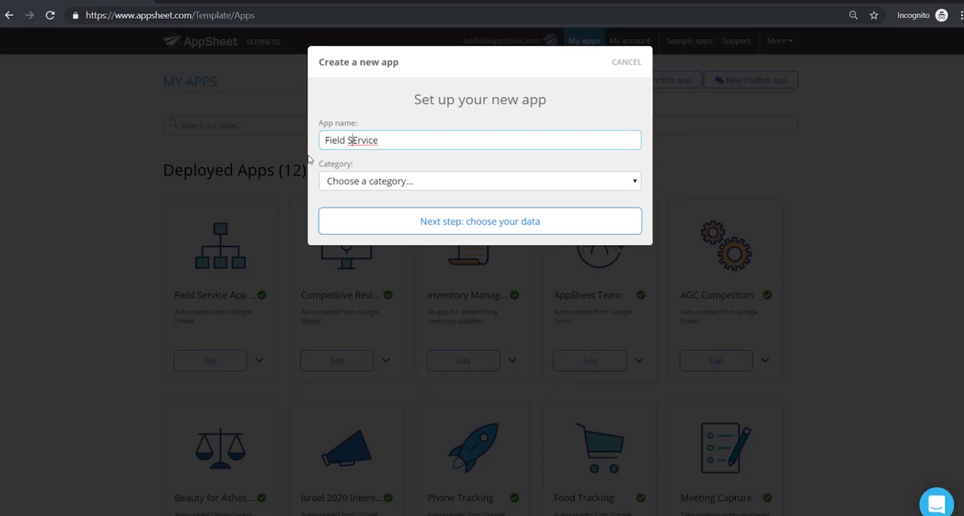
text(Technic)
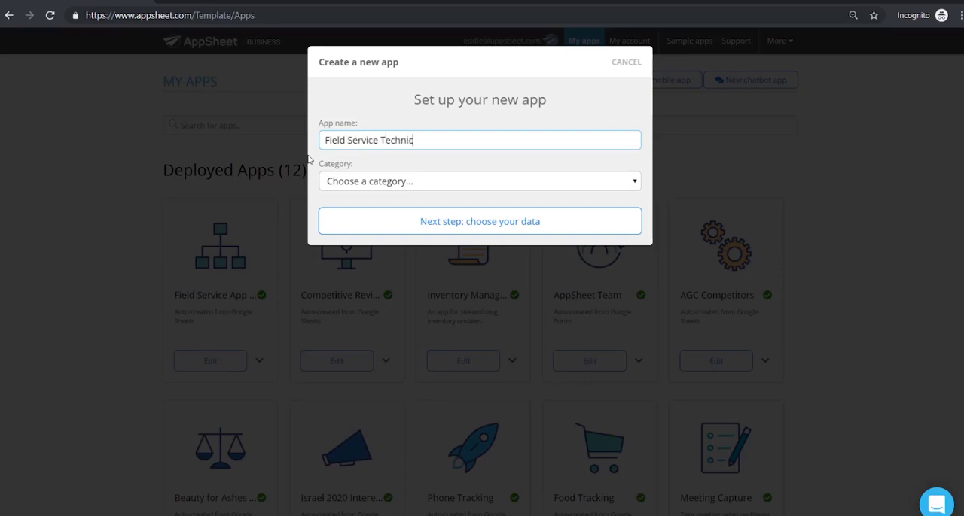
click(480, 181)
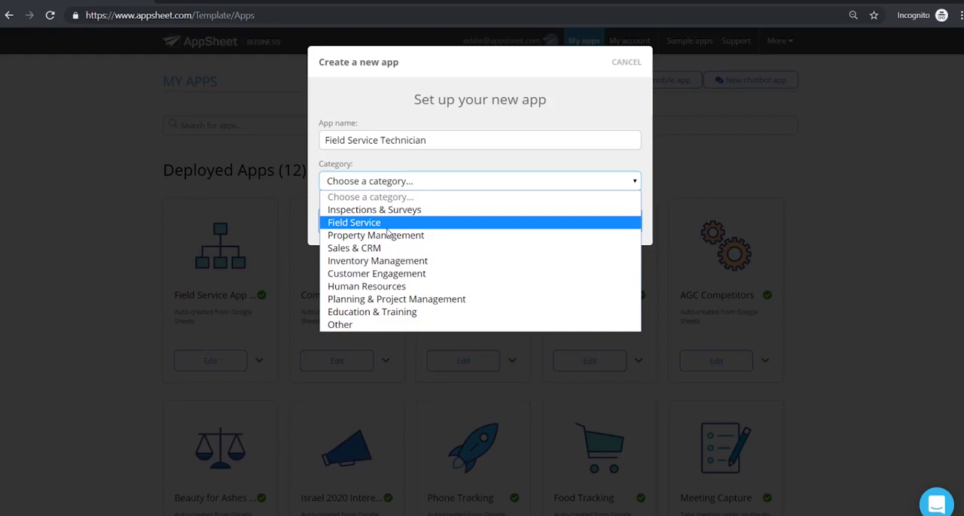
click(353, 222)
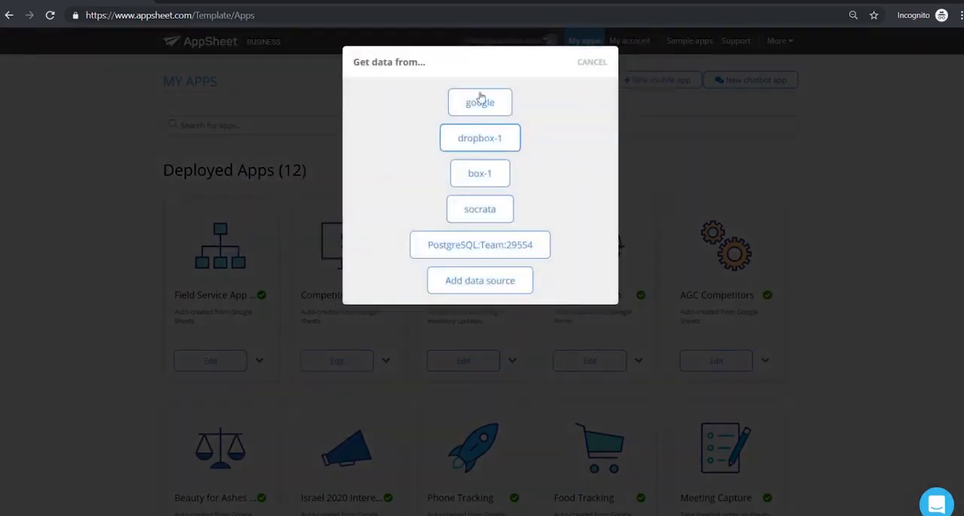
Select the 'Field Service Locations' Google Drive spreadsheet as the app's data source.
click(480, 101)
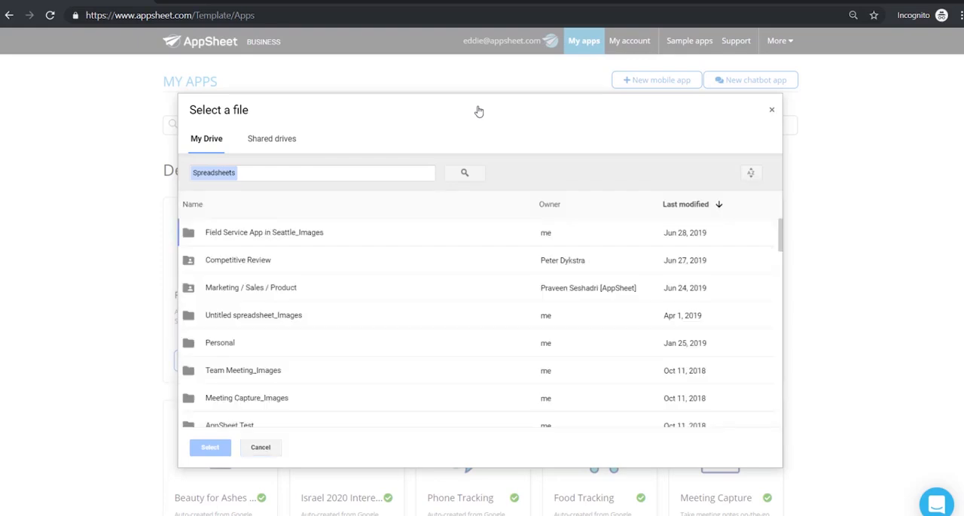
scroll(down, 3)
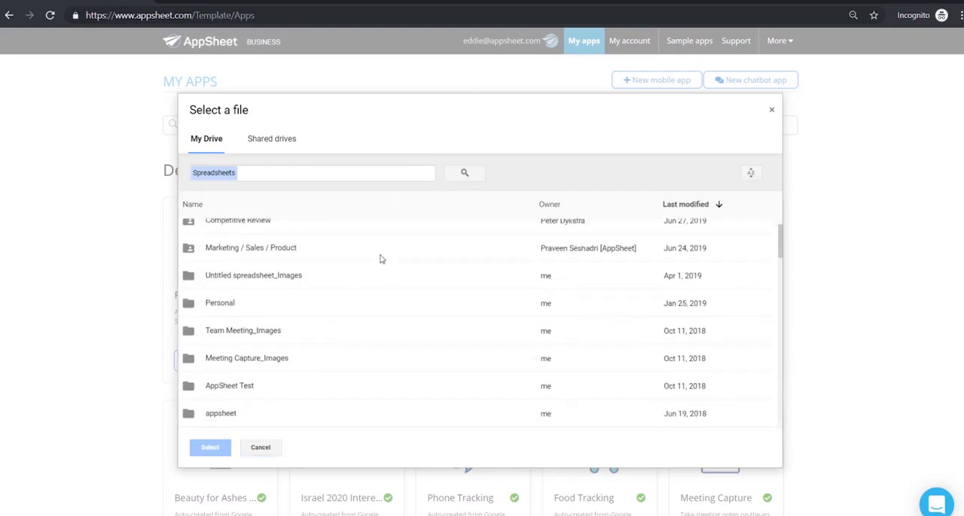
scroll(down, 3)
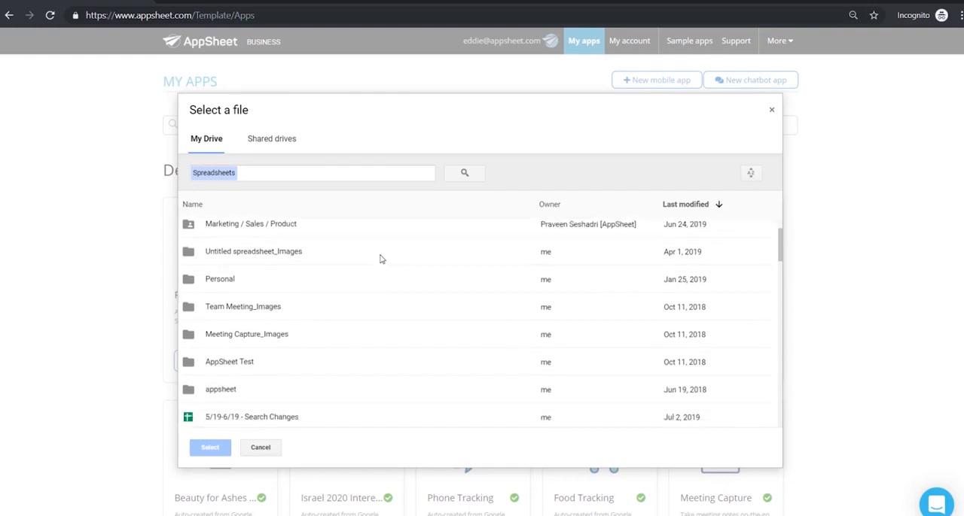
scroll(down, 3)
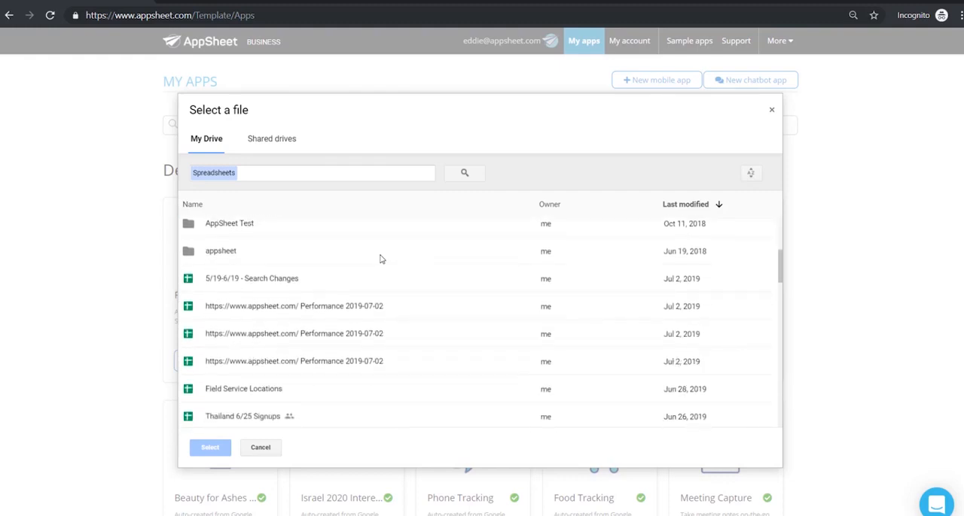
scroll(down, 3)
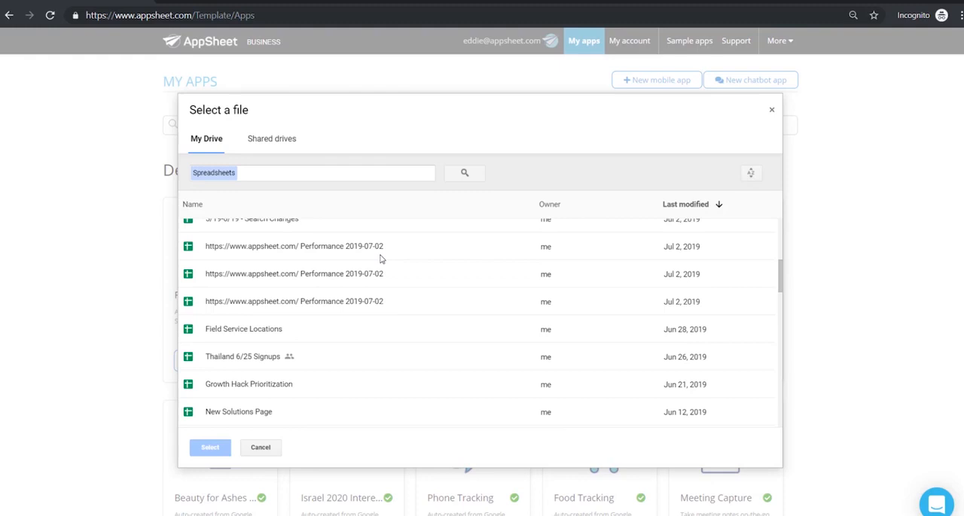
click(243, 328)
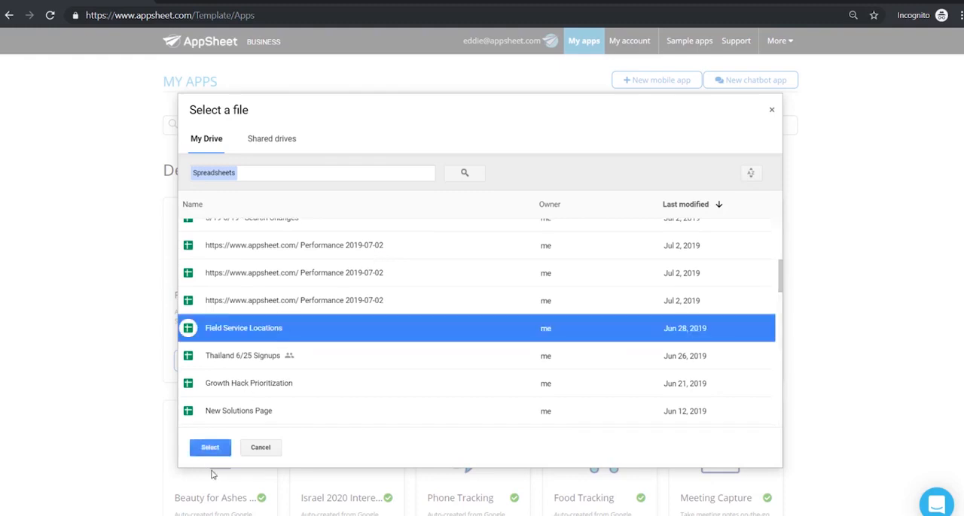
click(209, 448)
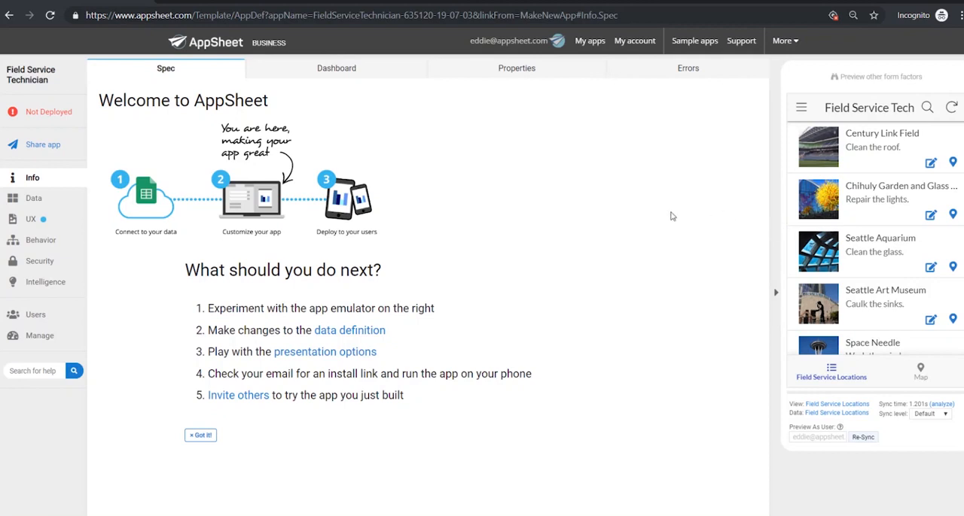
mouse_move(815, 204)
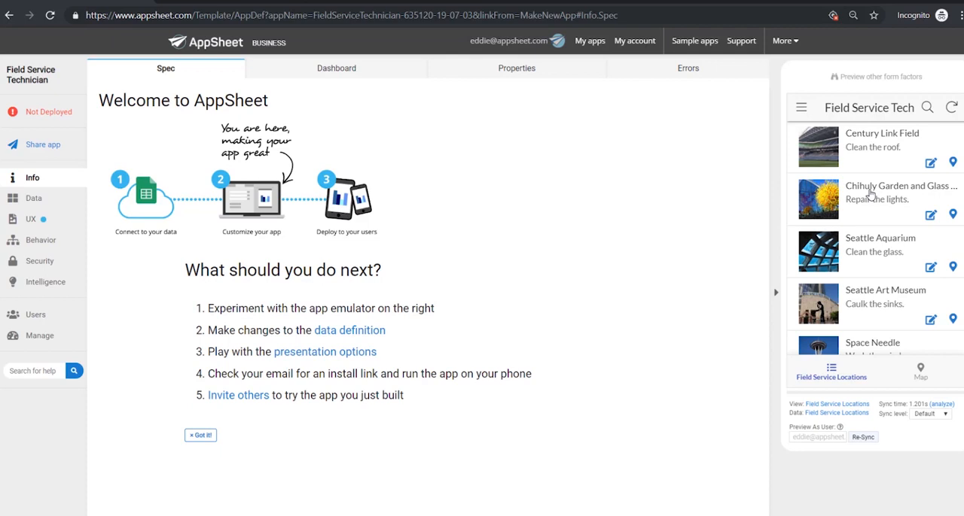
Open Space Needle's details and edit form, go back, then open the Map view.
scroll(down, 3)
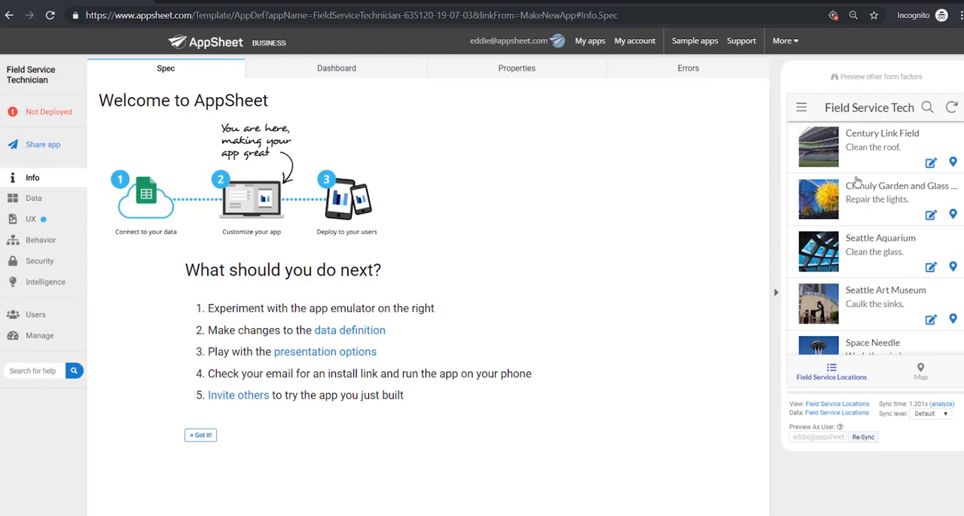
mouse_move(864, 174)
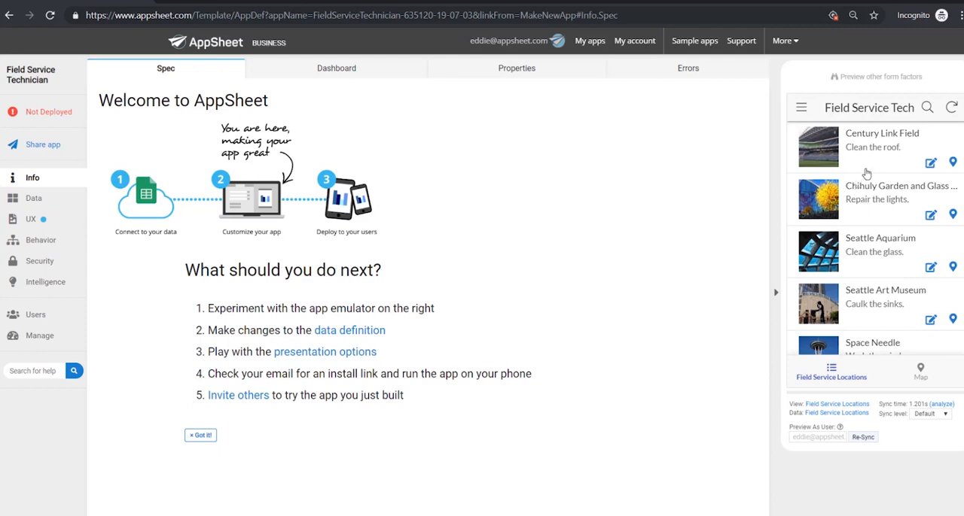
scroll(down, 3)
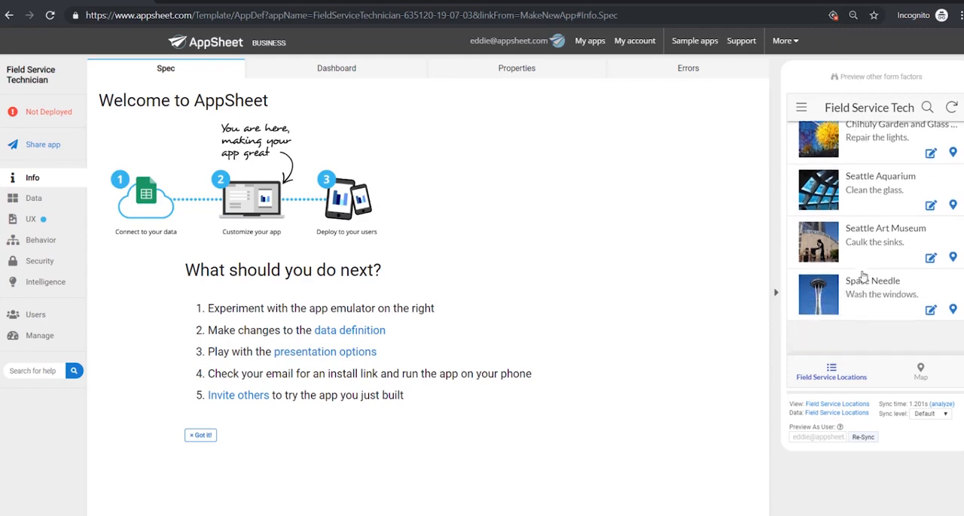
click(872, 290)
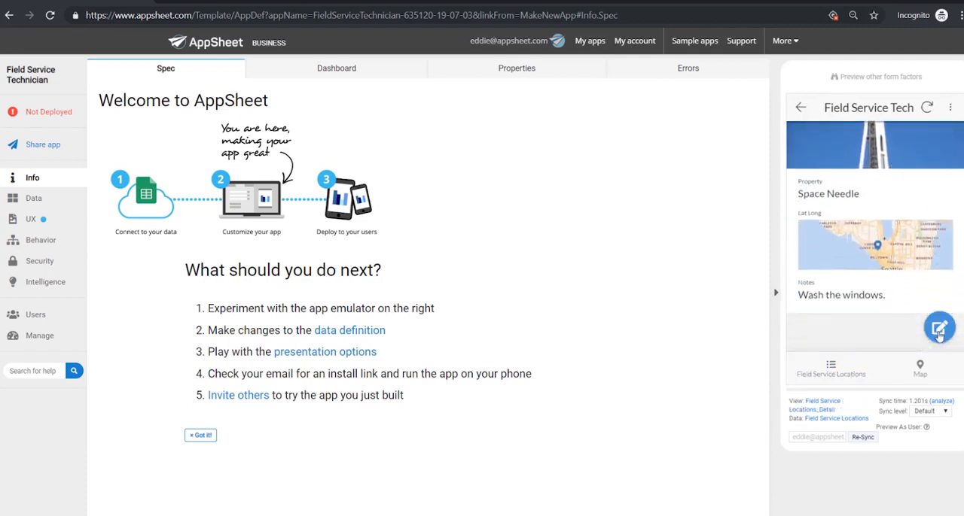
click(939, 327)
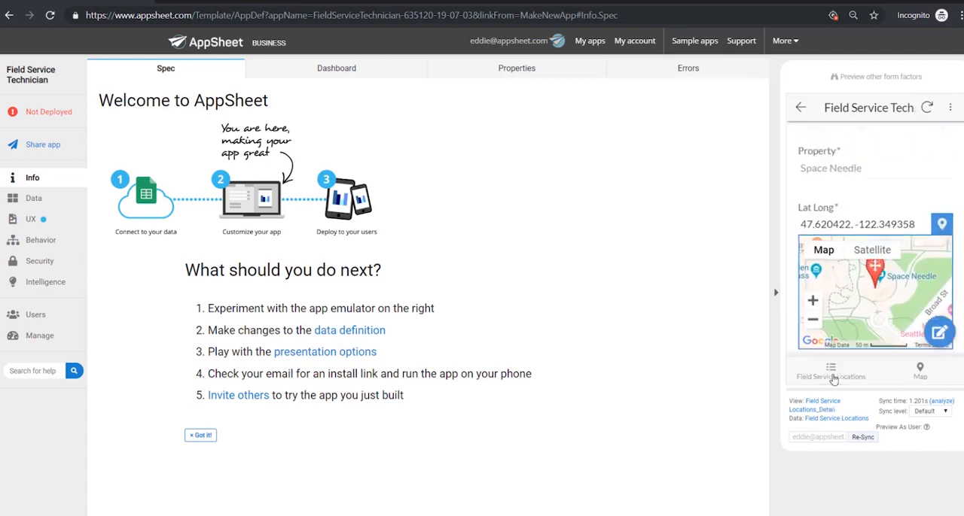
click(920, 372)
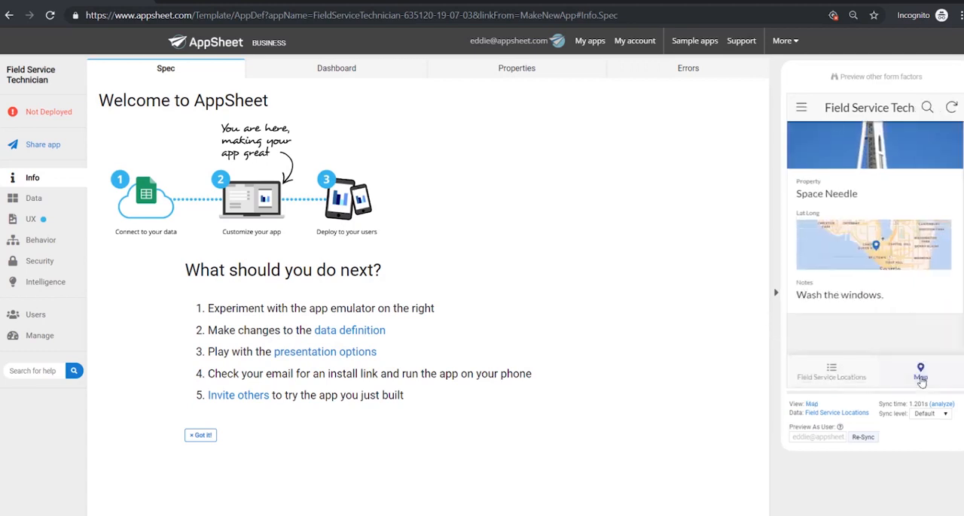
click(920, 374)
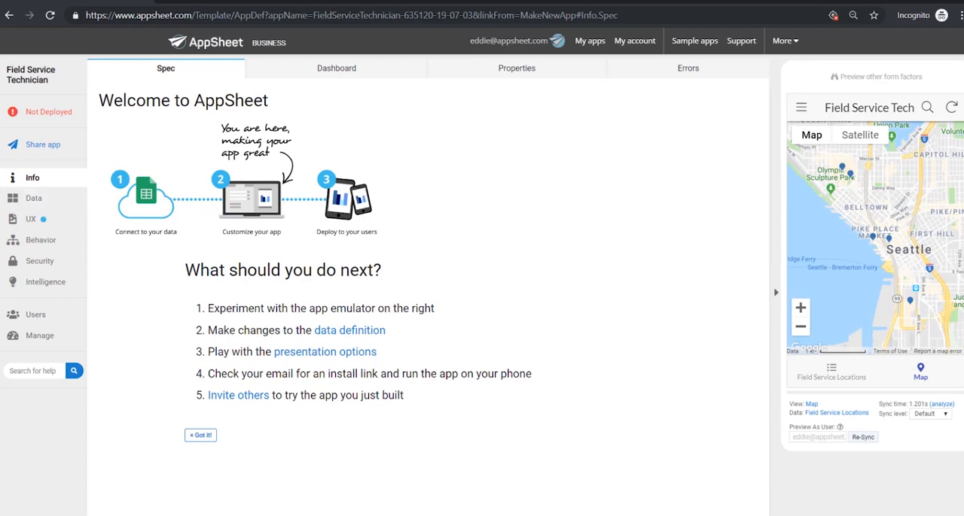
Open the Data page and view the Field Service Locations source spreadsheet.
click(33, 198)
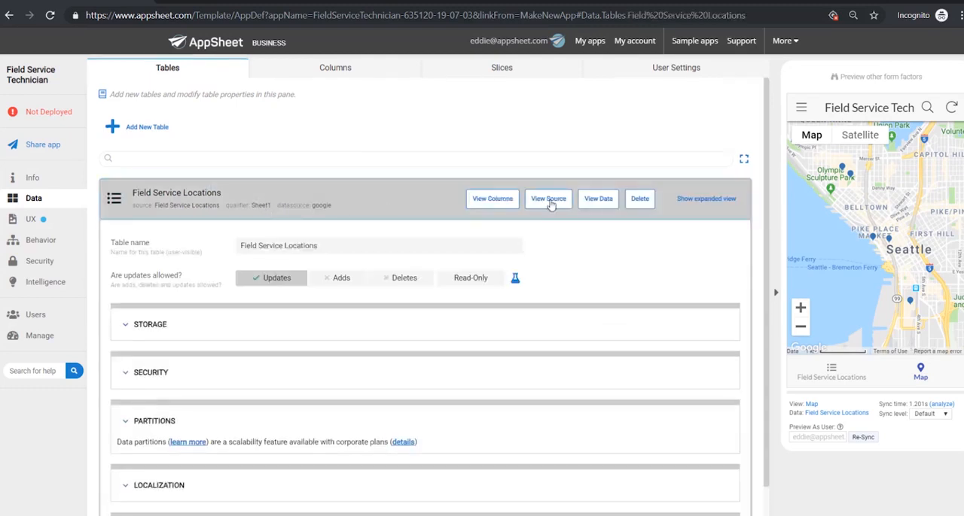
click(548, 198)
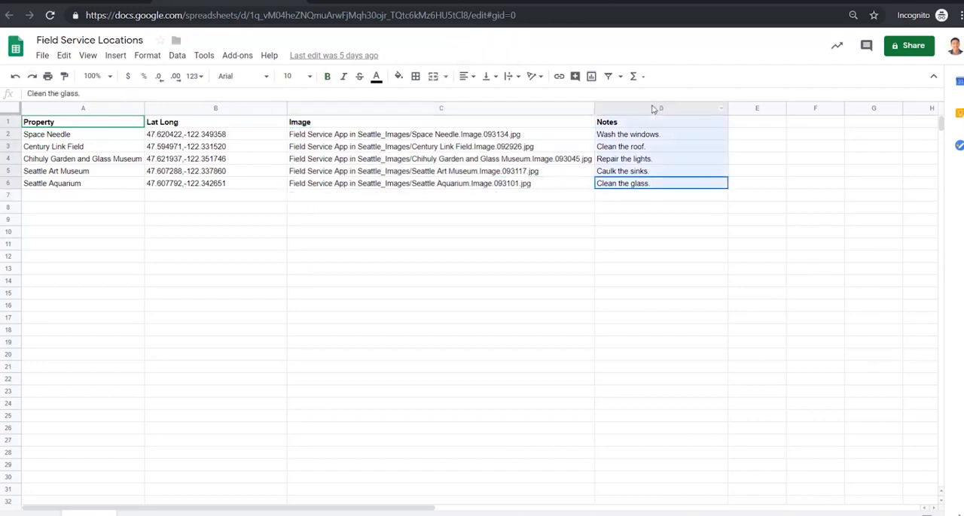
click(660, 158)
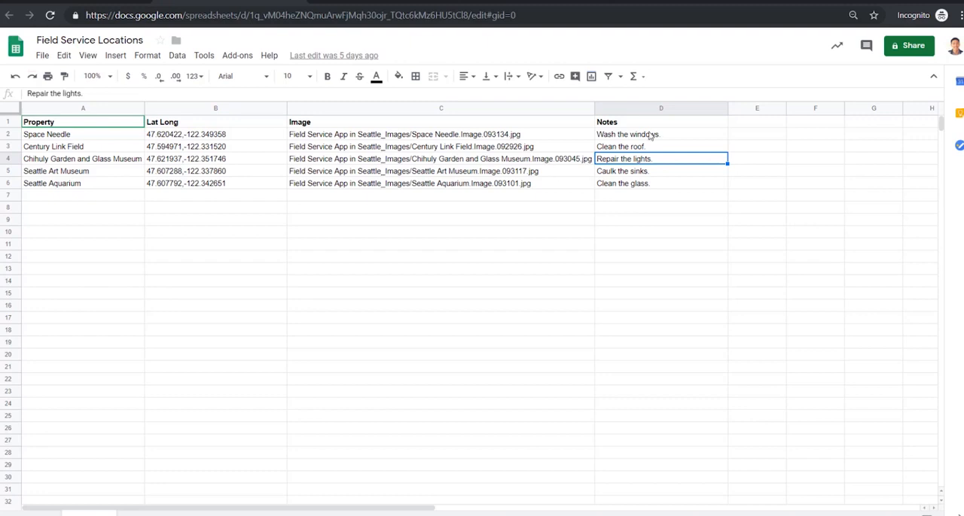
mouse_move(196, 151)
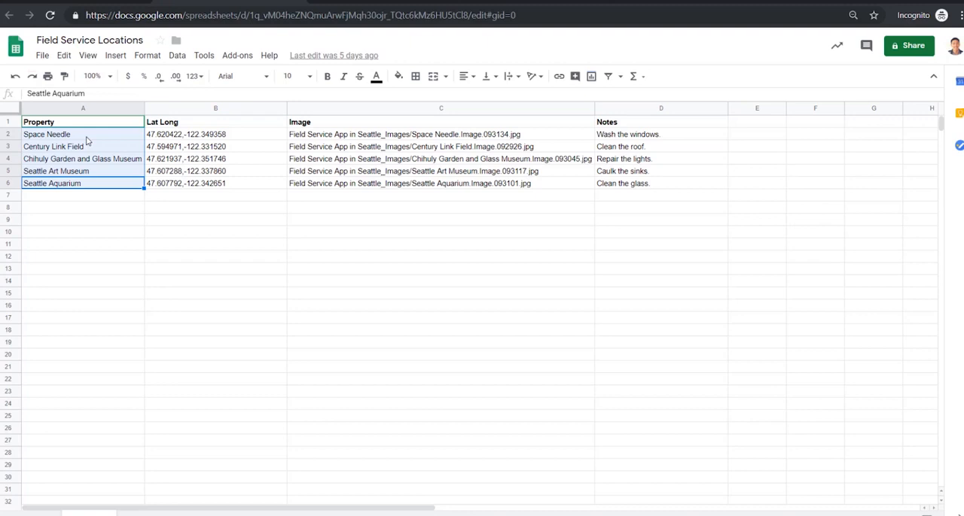
mouse_move(105, 256)
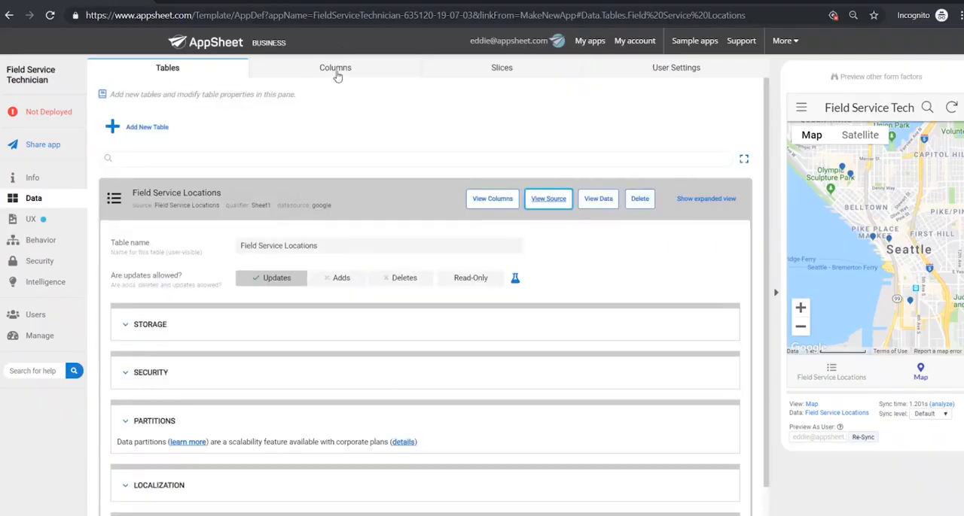
Expand the Field Service Locations table on the Columns tab.
click(335, 68)
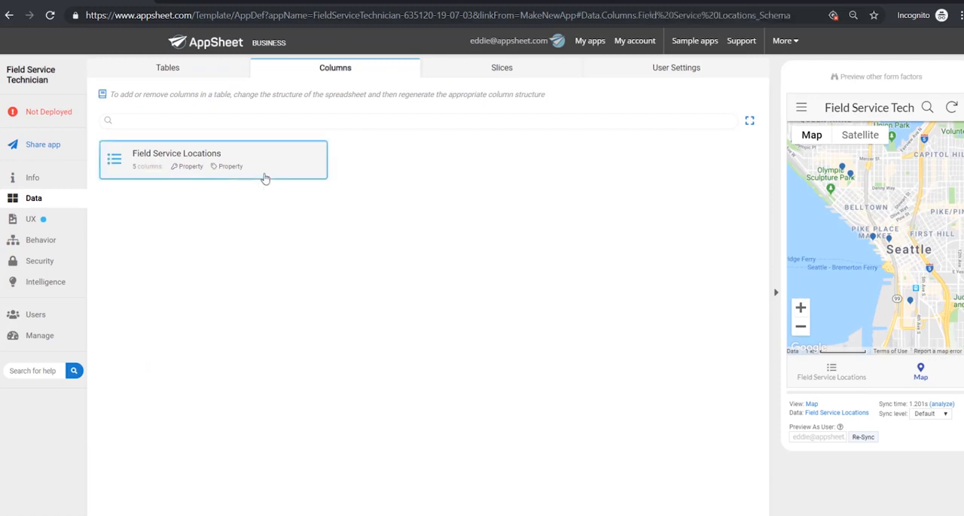
click(213, 159)
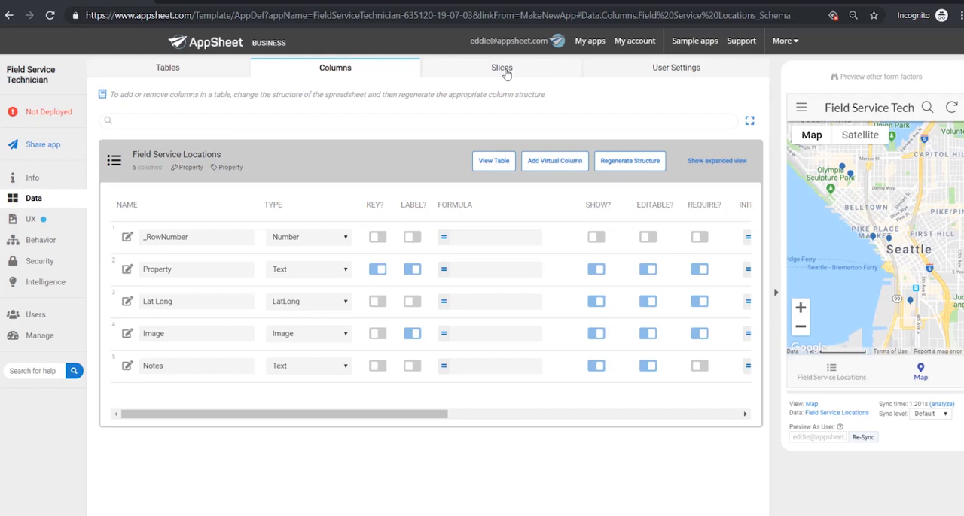
Check the empty Slices tab, then open the UX views page.
click(502, 67)
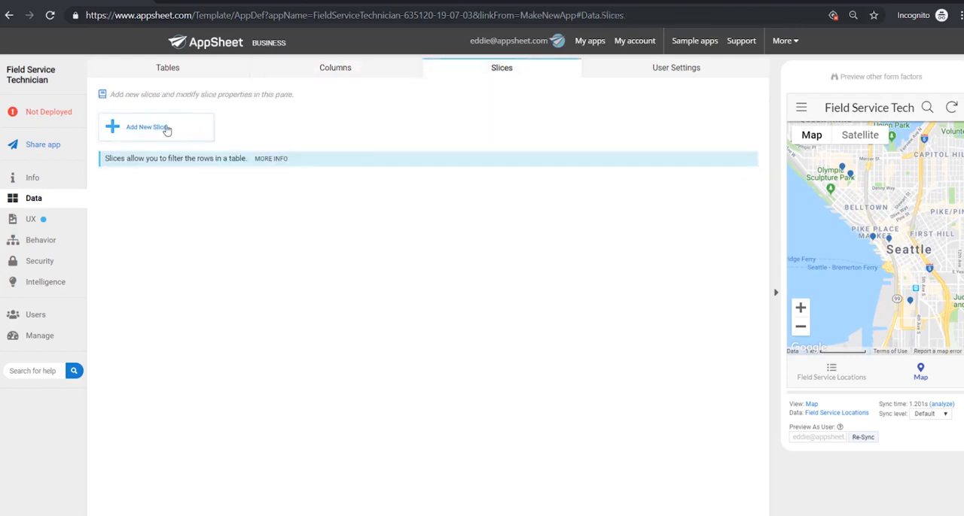
mouse_move(222, 80)
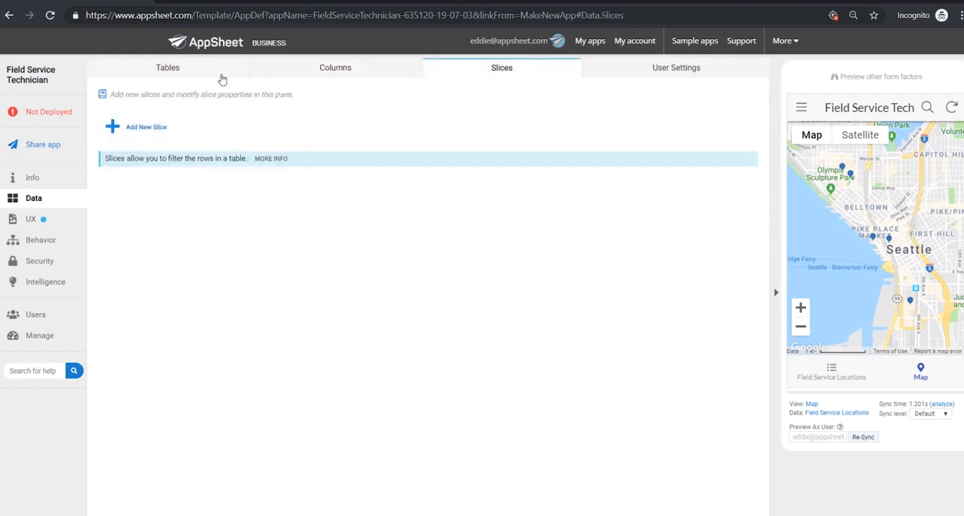
click(30, 219)
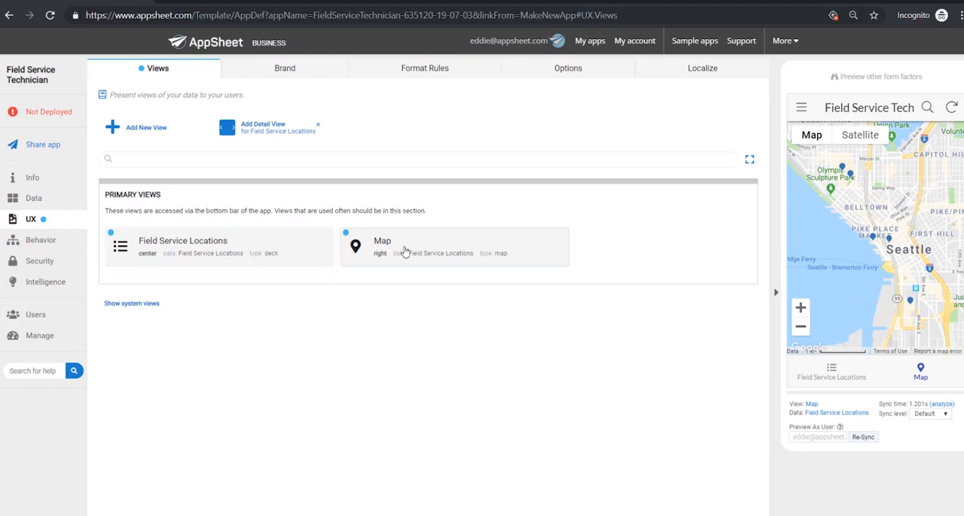
Switch the Field Service Locations view type to table, then back to deck.
click(182, 245)
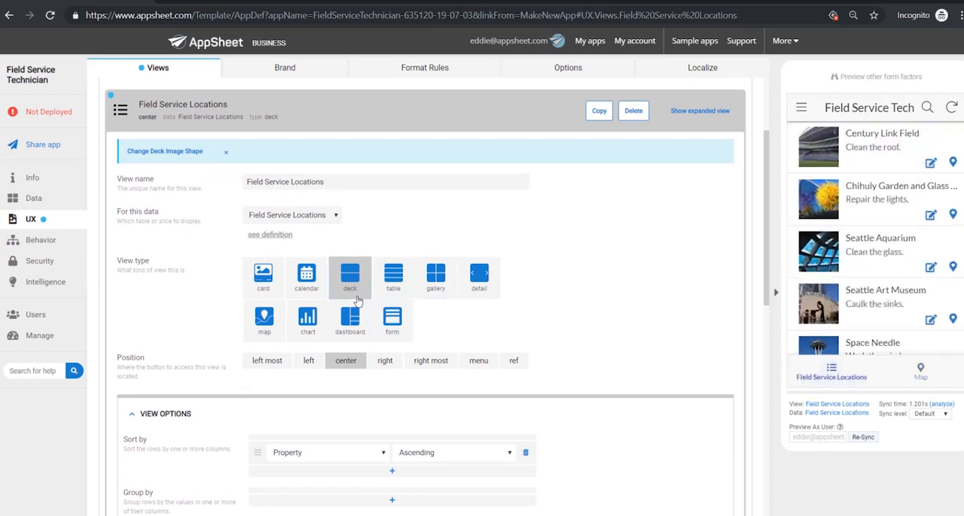
click(392, 252)
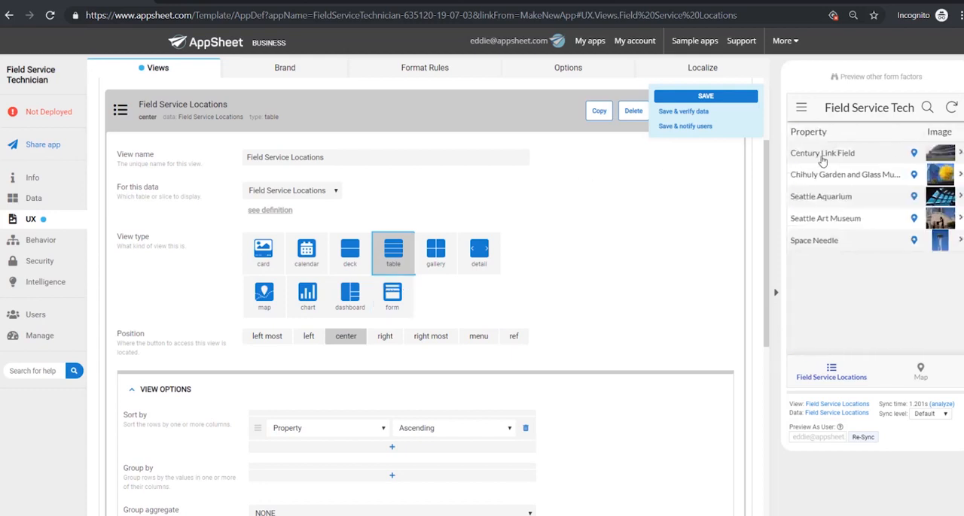
mouse_move(805, 211)
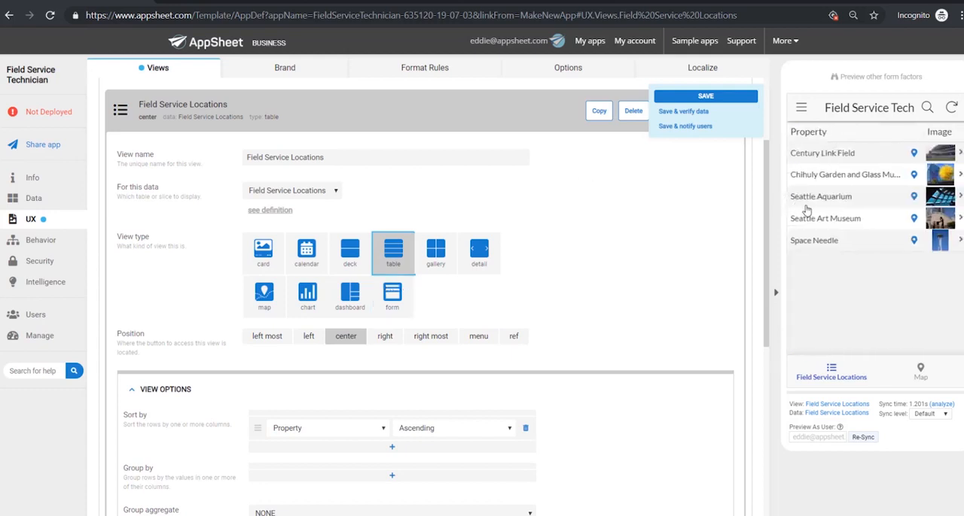
click(435, 253)
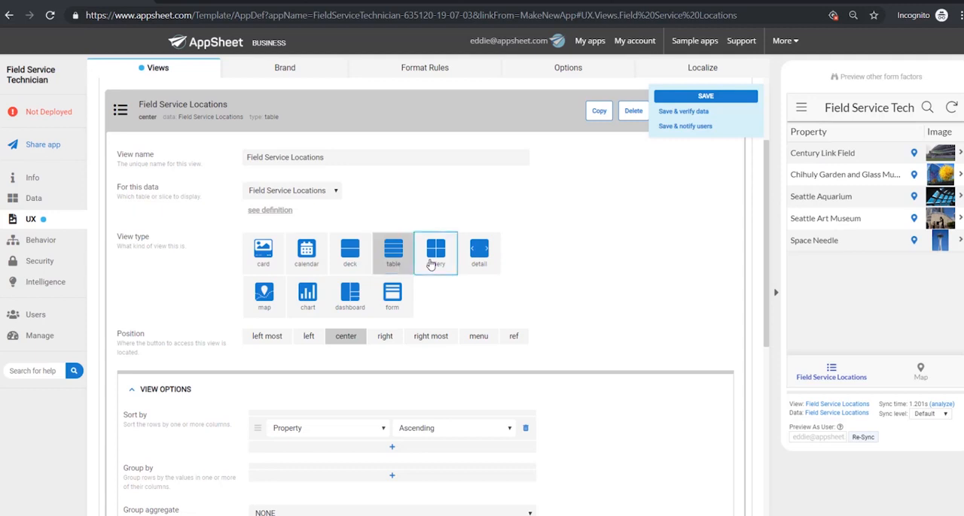
click(435, 253)
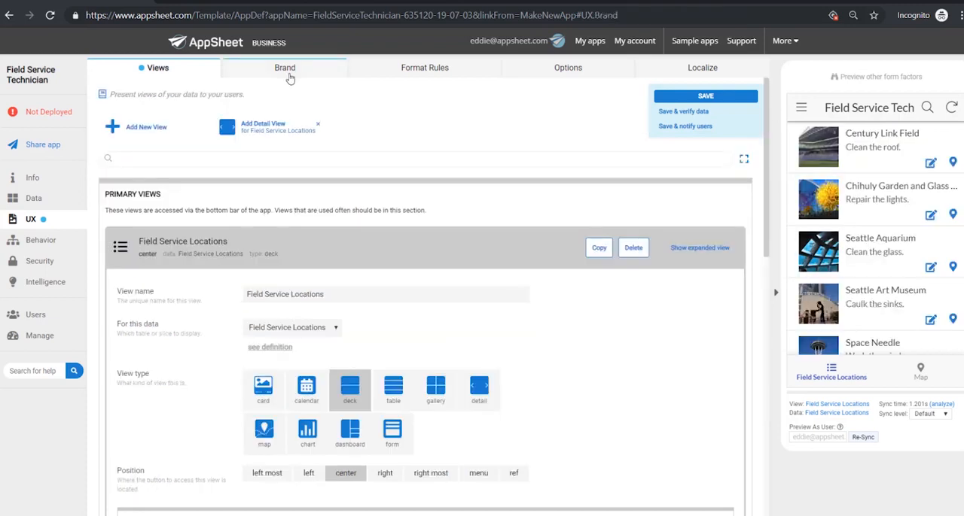
Look over the Brand, Format Rules and Options tabs, then open the Behavior Actions page.
click(285, 68)
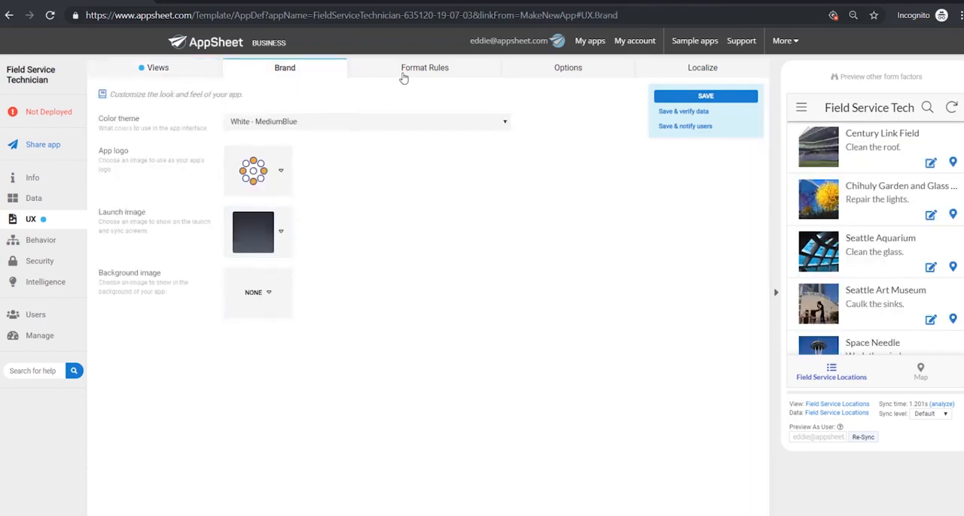
click(424, 68)
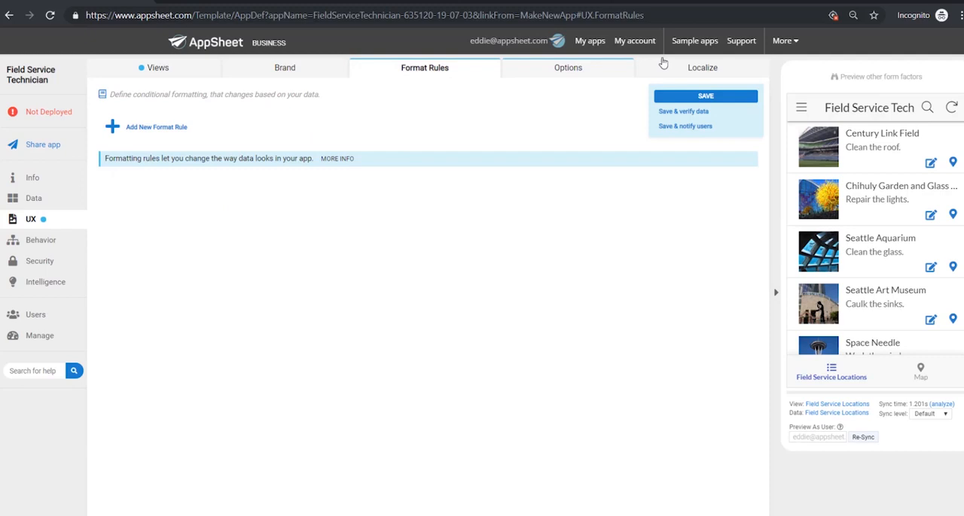
click(567, 67)
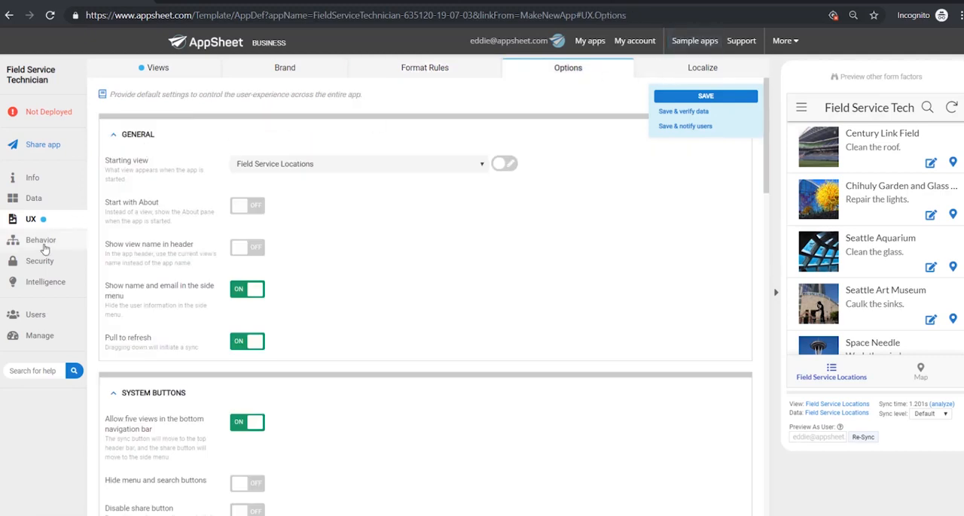
click(41, 240)
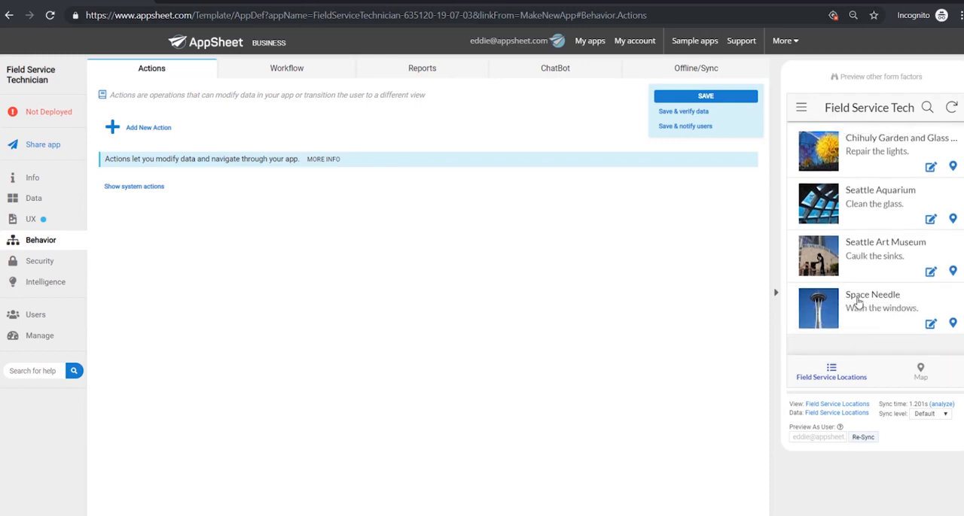
Check the Workflow rules tab, then open the empty Reports tab.
scroll(down, 3)
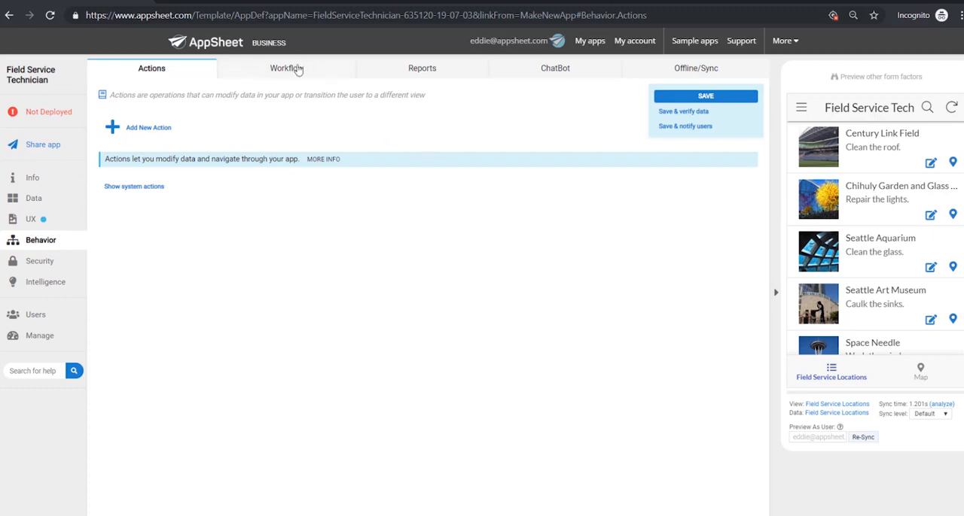
click(286, 68)
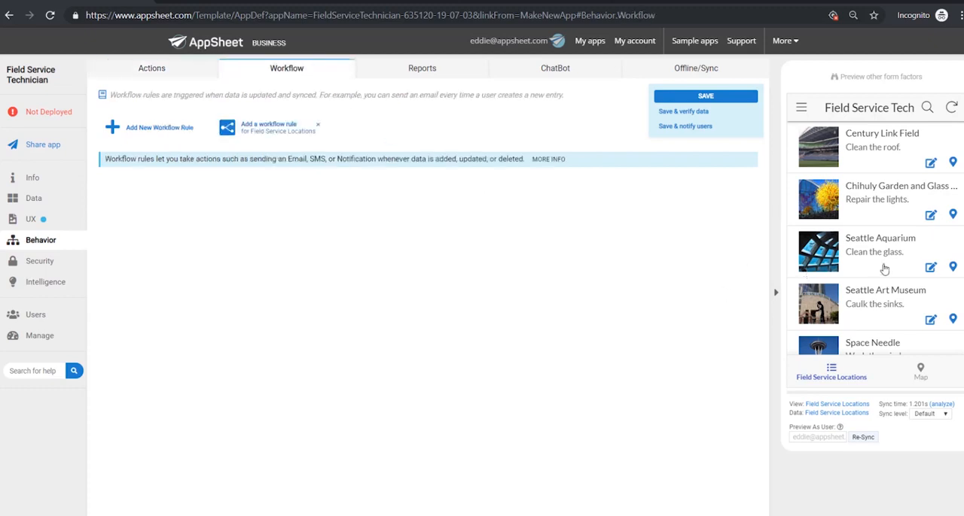
mouse_move(878, 268)
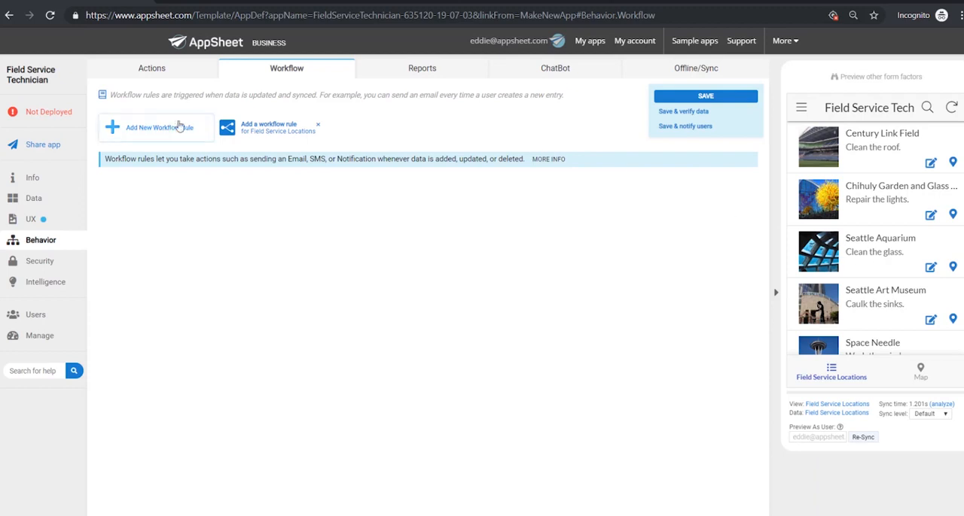
click(421, 68)
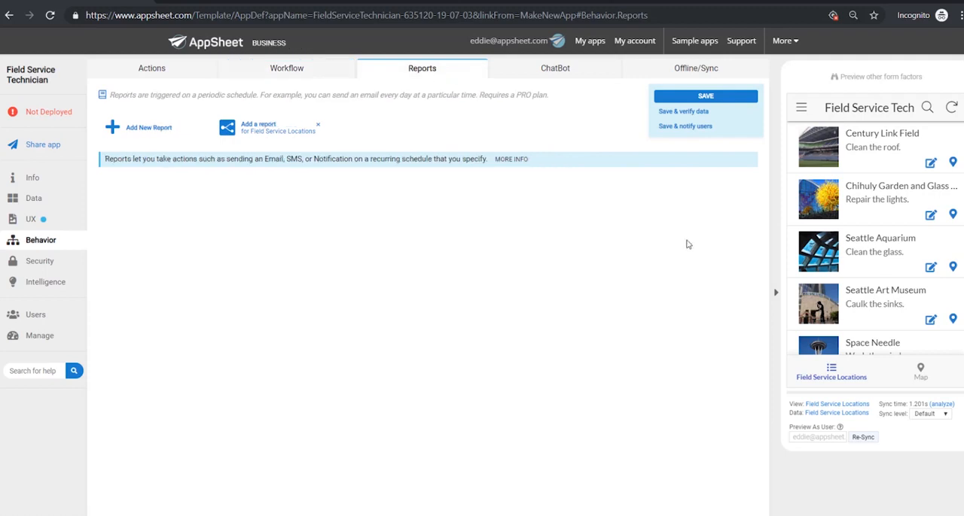
mouse_move(588, 186)
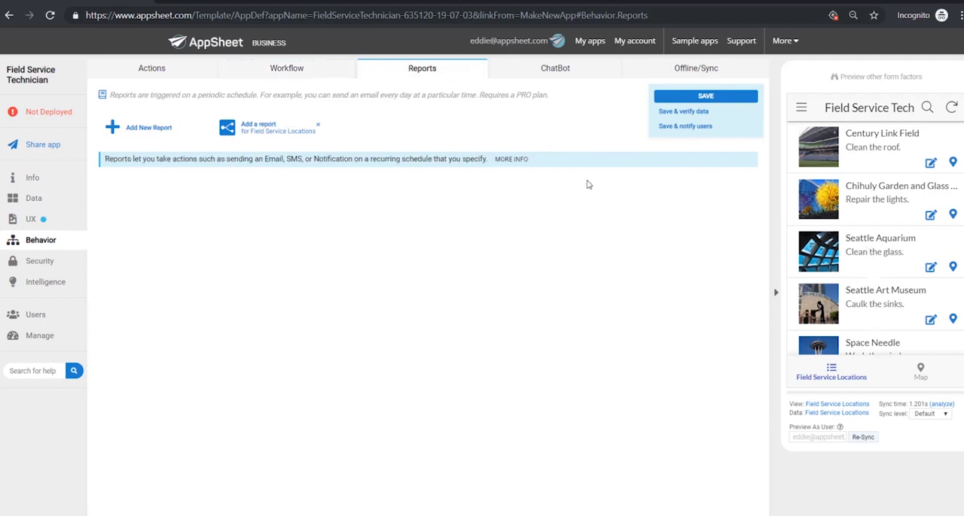
mouse_move(843, 257)
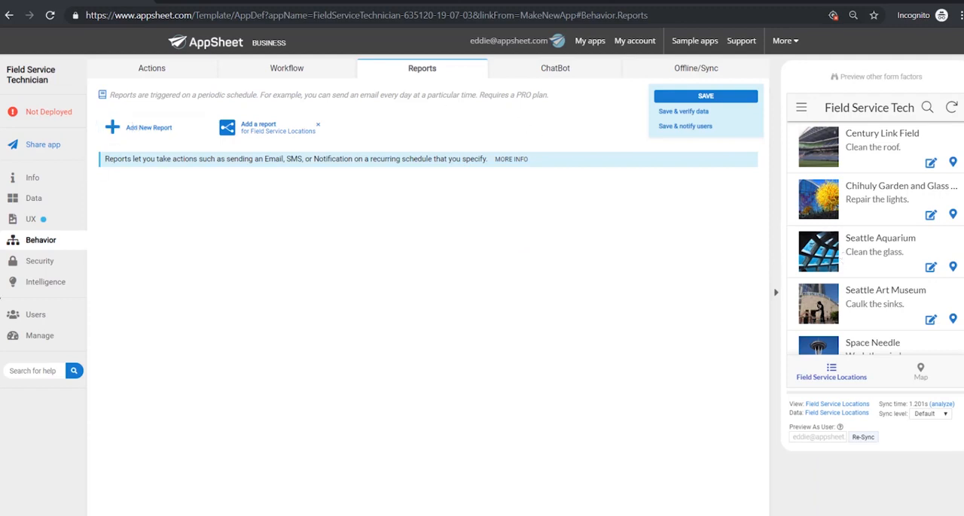
Open Security and check that sign-in is required with Google as the provider.
click(40, 261)
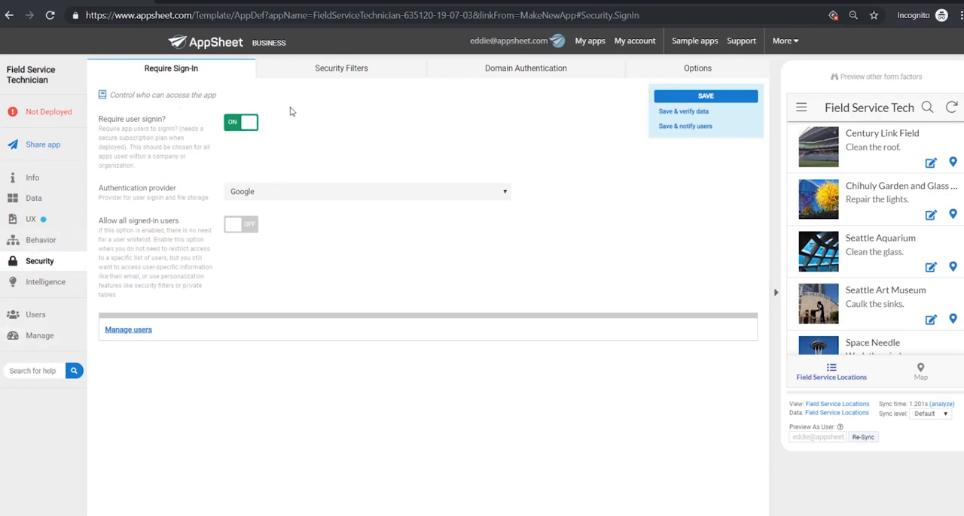
mouse_move(244, 162)
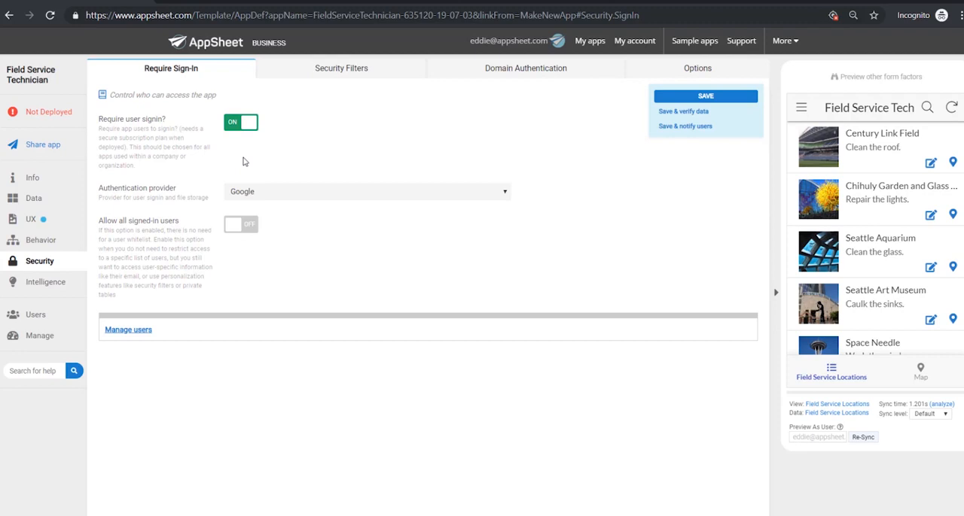
mouse_move(407, 207)
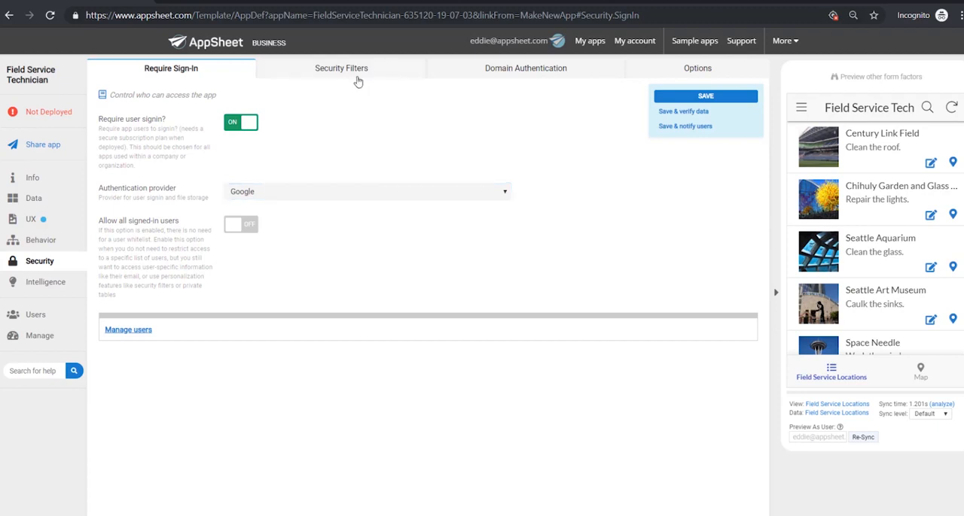
mouse_move(475, 221)
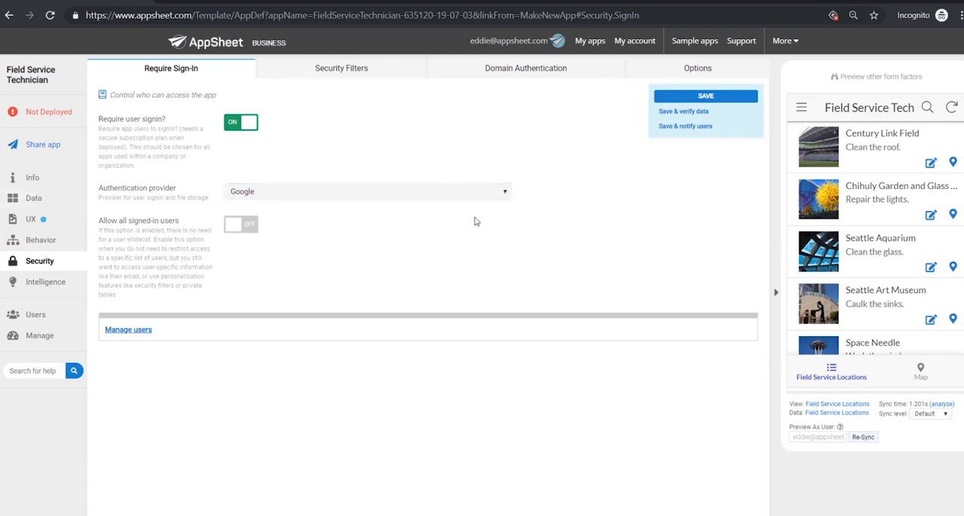
mouse_move(478, 224)
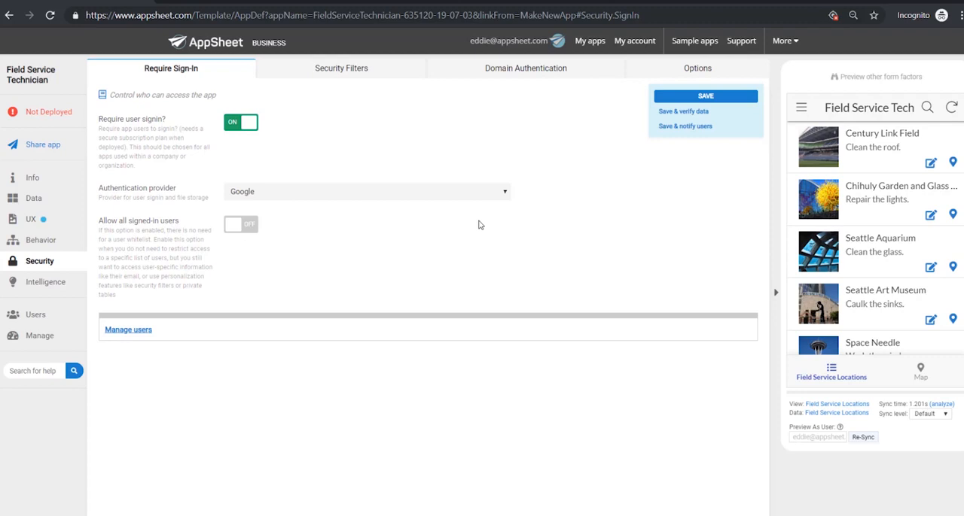
scroll(down, 3)
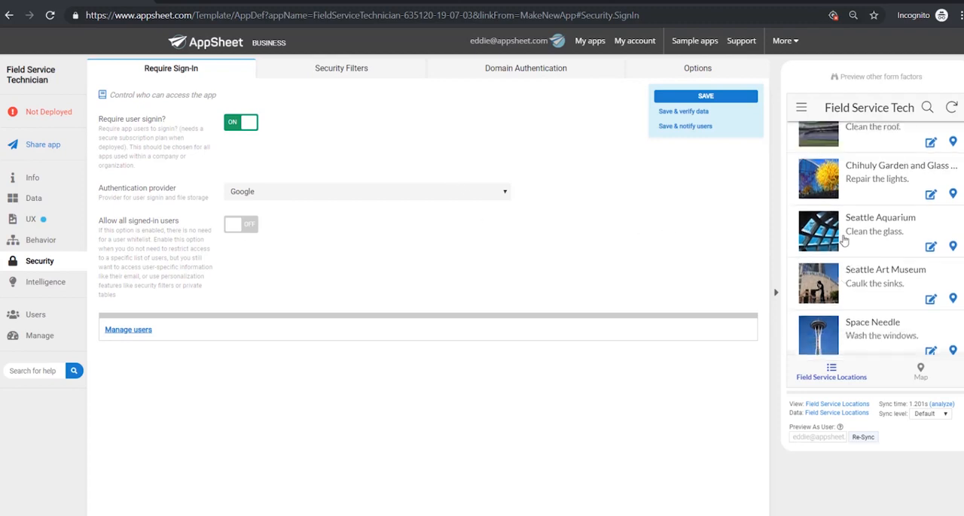
Run the deployment check on Deploy and move Field Service Technician to deployed state.
click(30, 219)
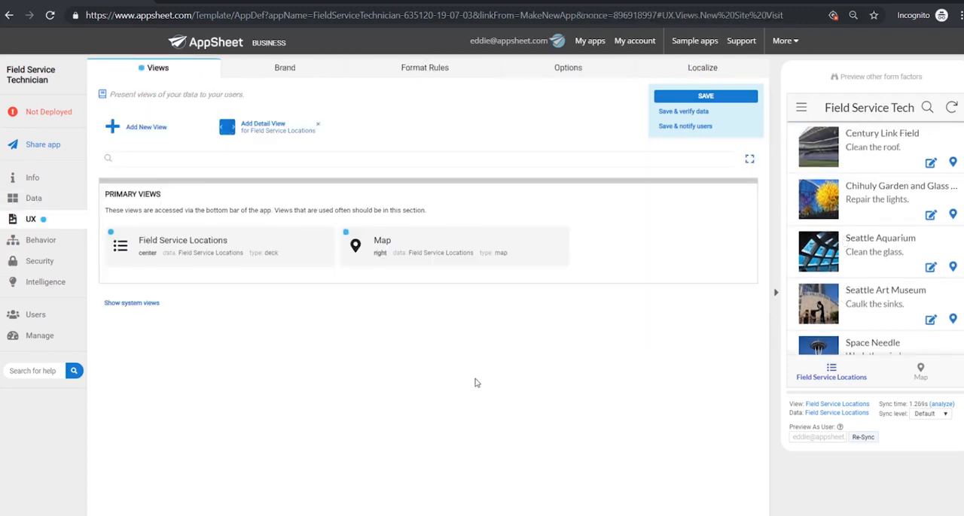
mouse_move(56, 117)
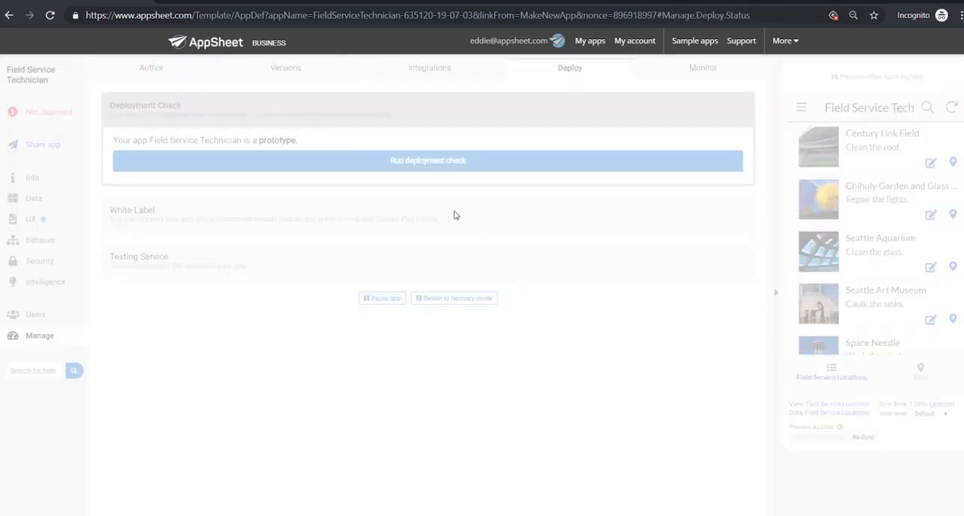
click(428, 160)
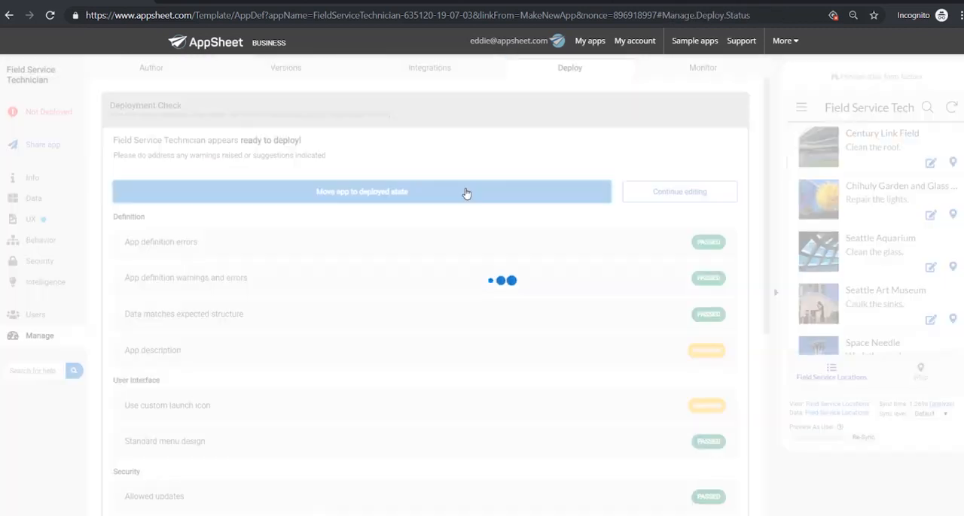
click(362, 192)
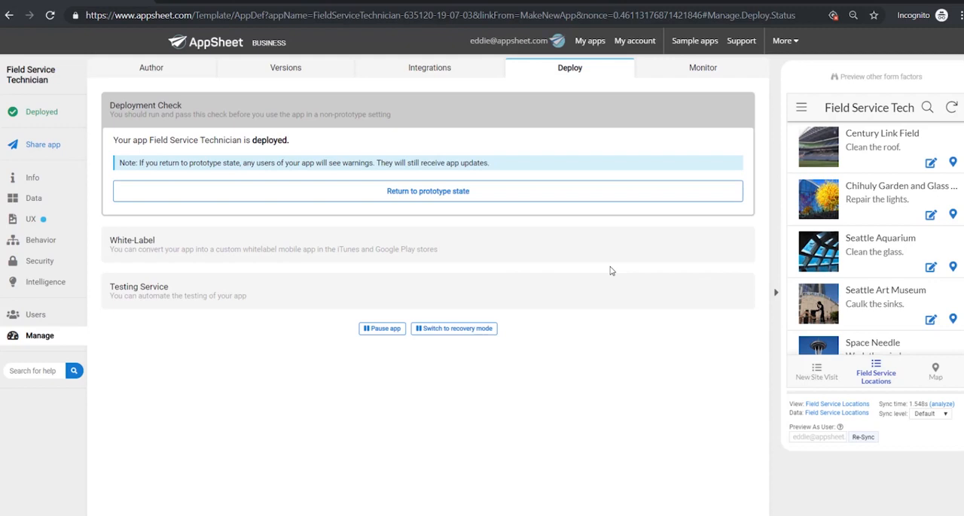
mouse_move(922, 251)
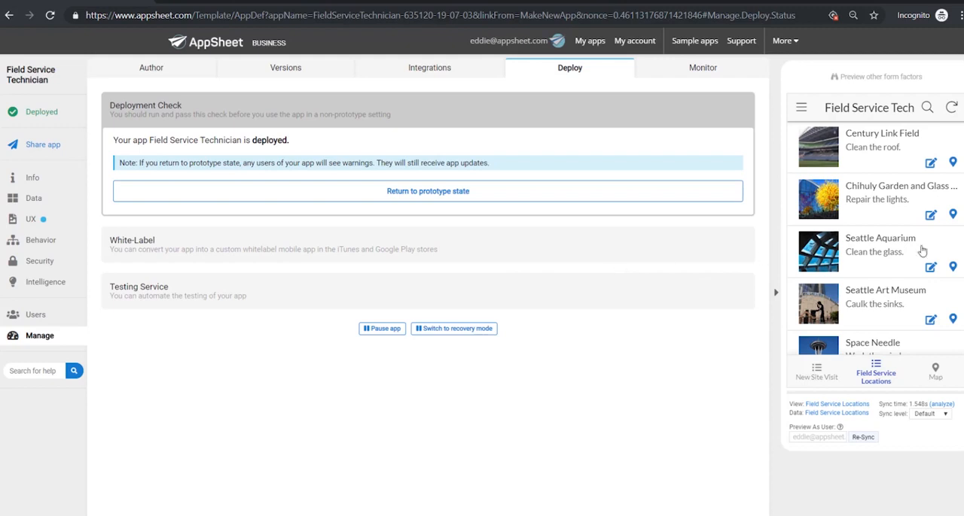
scroll(down, 3)
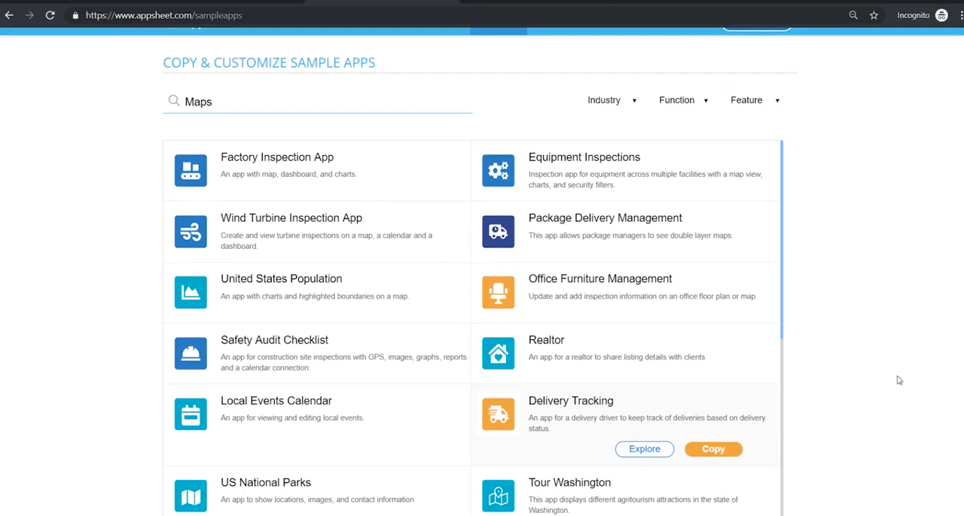
Leave the Maps sample gallery for My Apps, listing 13 deployed apps.
scroll(up, 3)
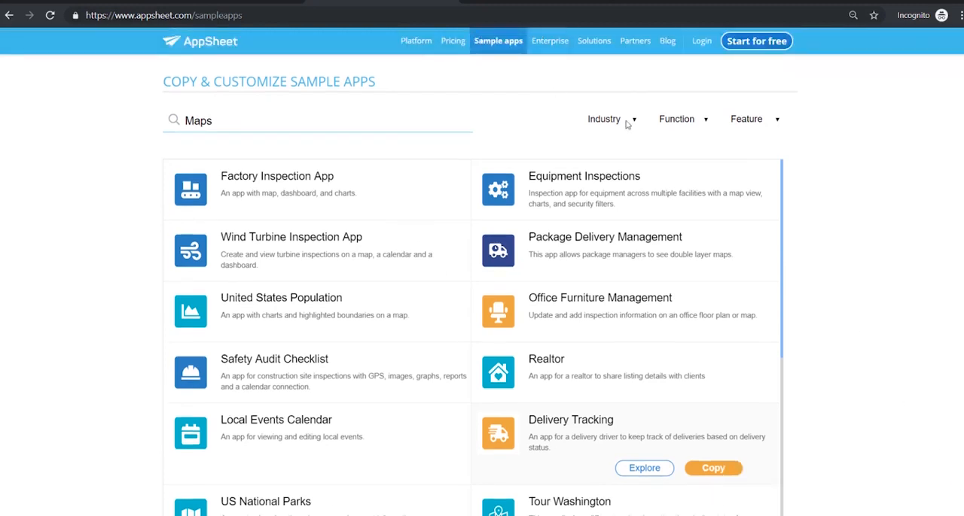
click(752, 119)
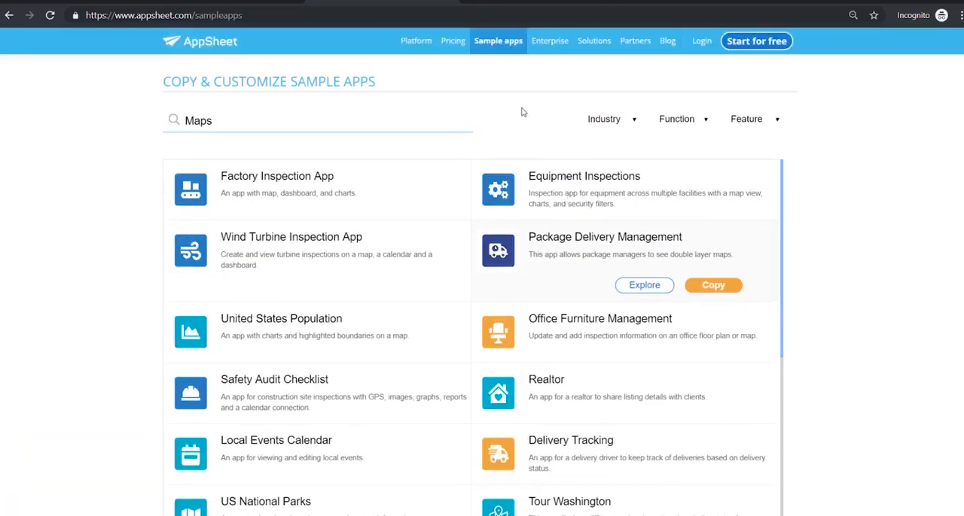
mouse_move(755, 40)
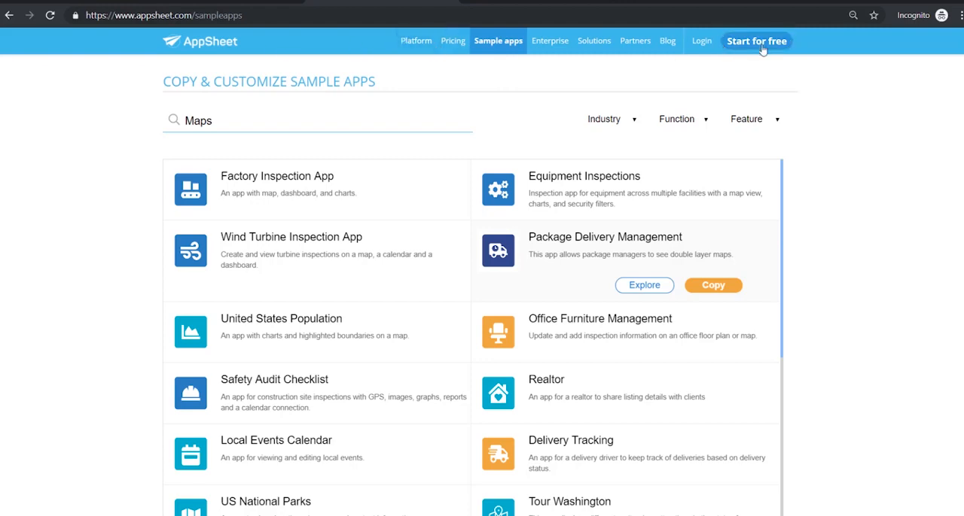
click(756, 41)
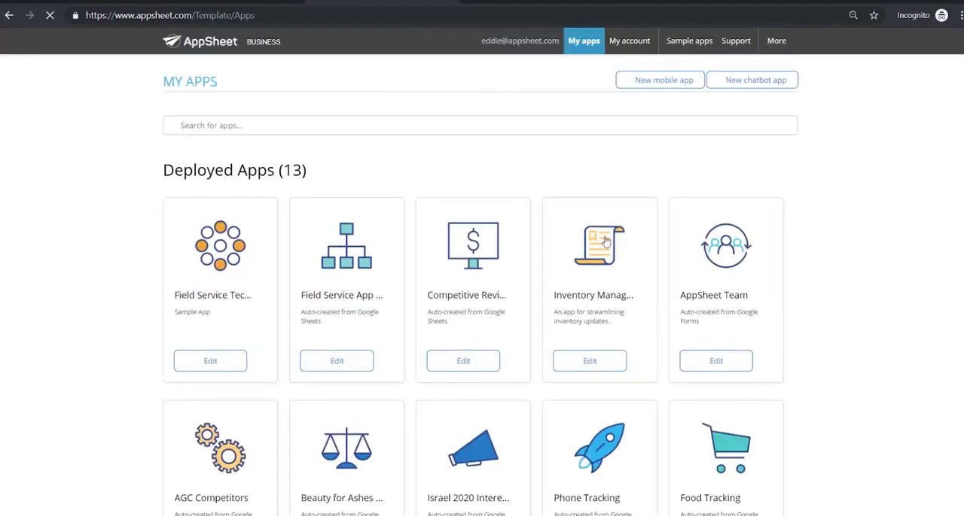